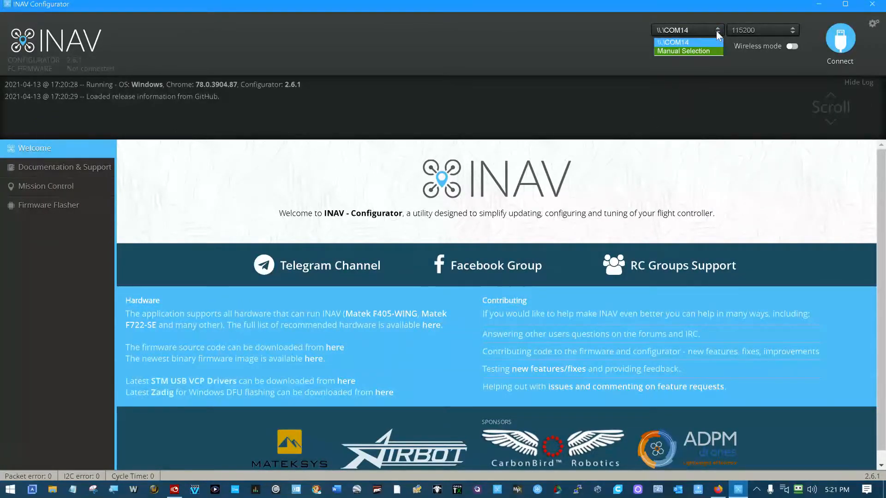
Connect to the flight controller over a manually selected serial port
click(686, 51)
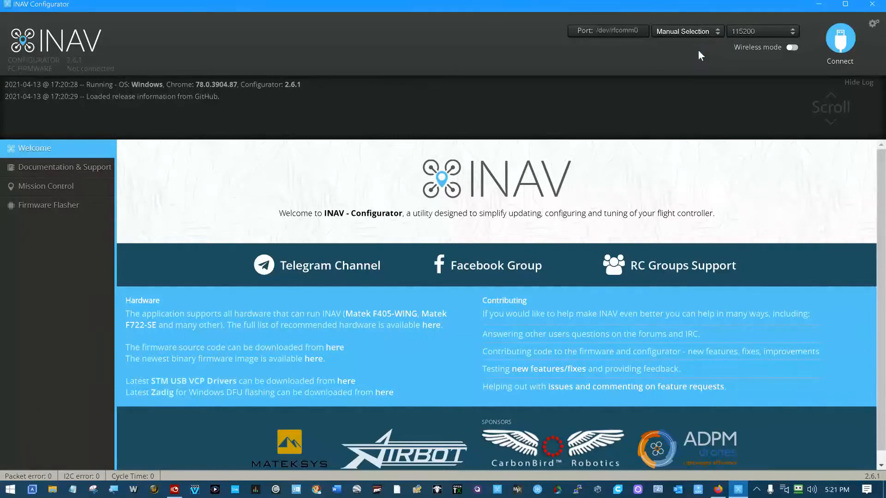
mouse_move(728, 48)
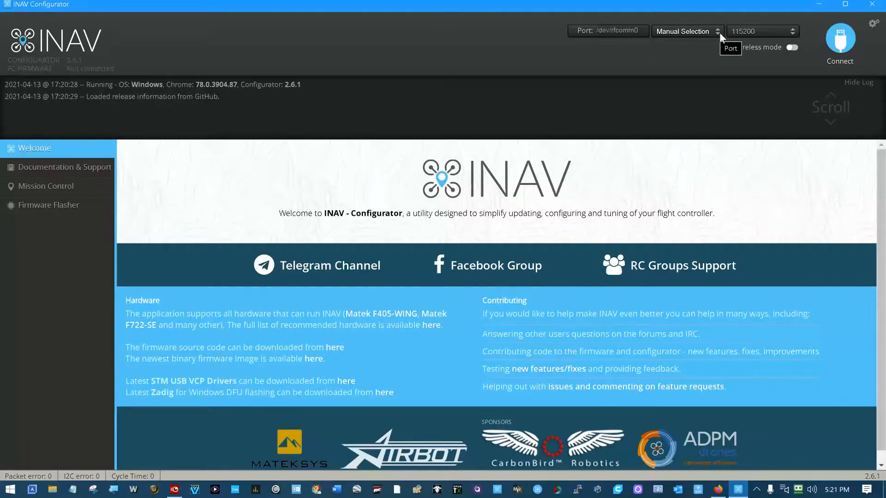
click(687, 30)
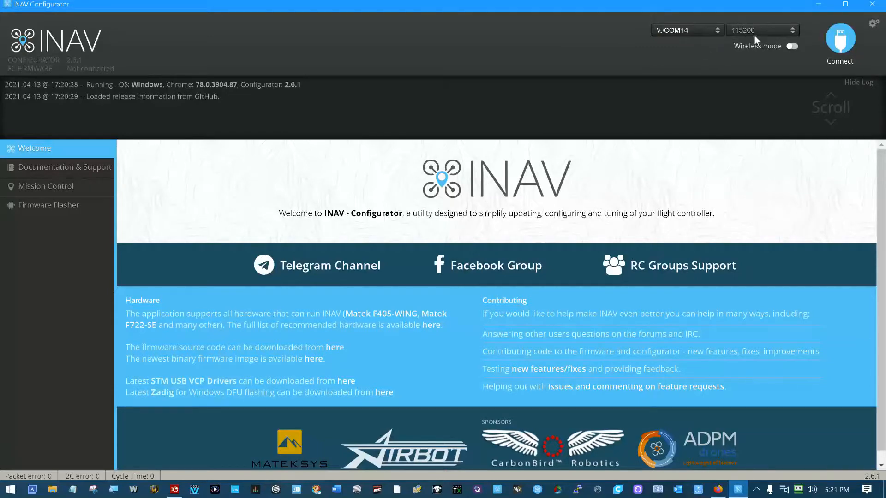
click(840, 43)
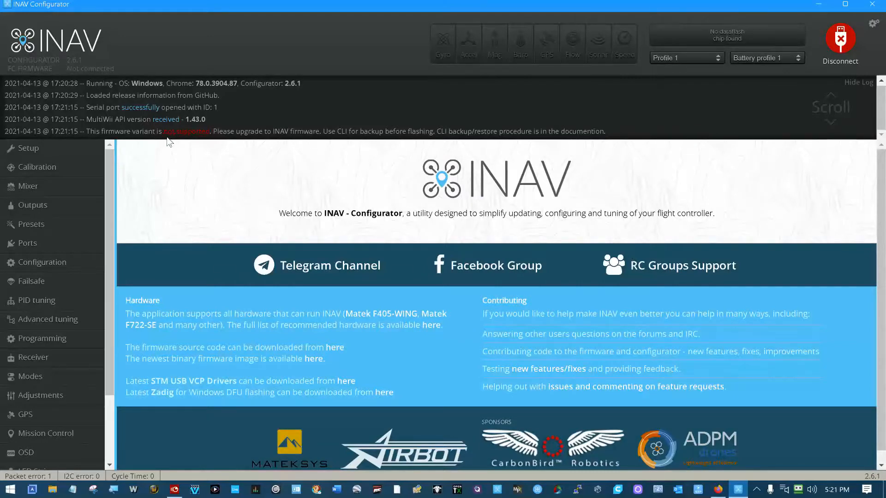
mouse_move(125, 95)
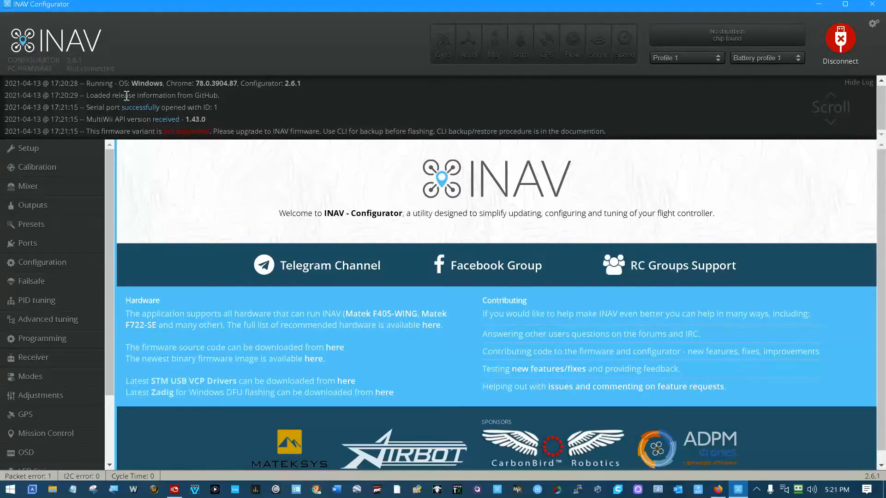
mouse_move(164, 94)
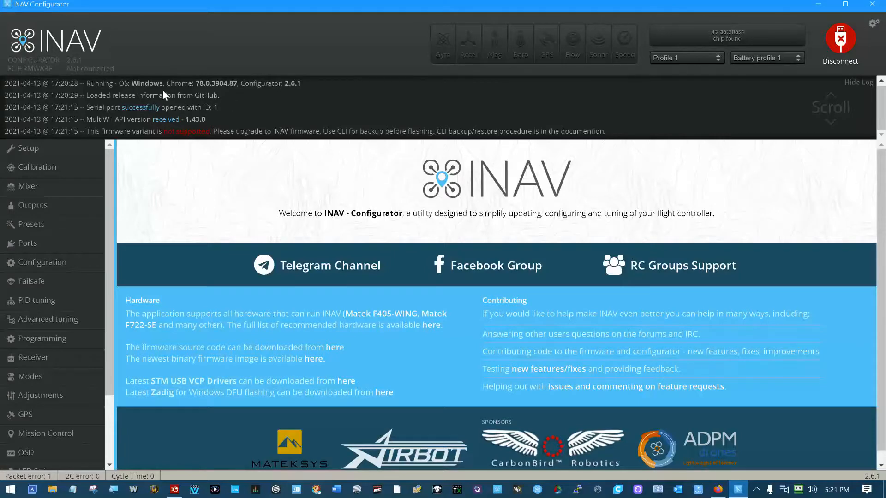
mouse_move(100, 117)
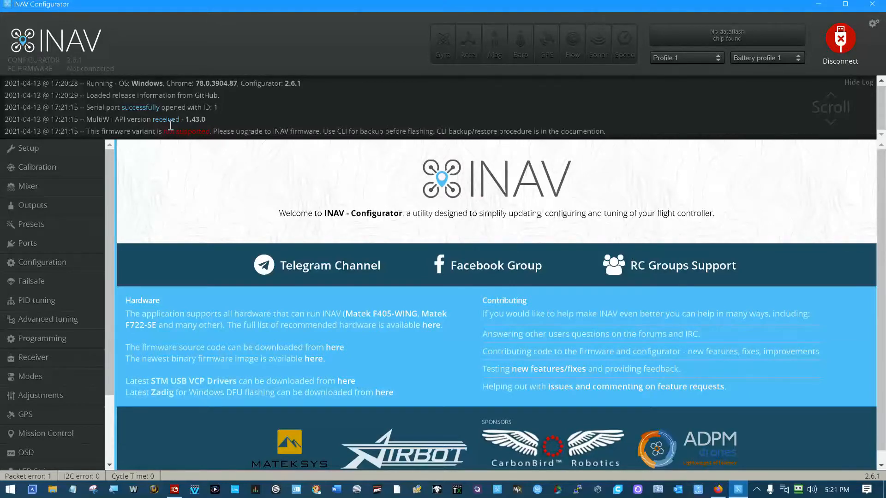
mouse_move(197, 130)
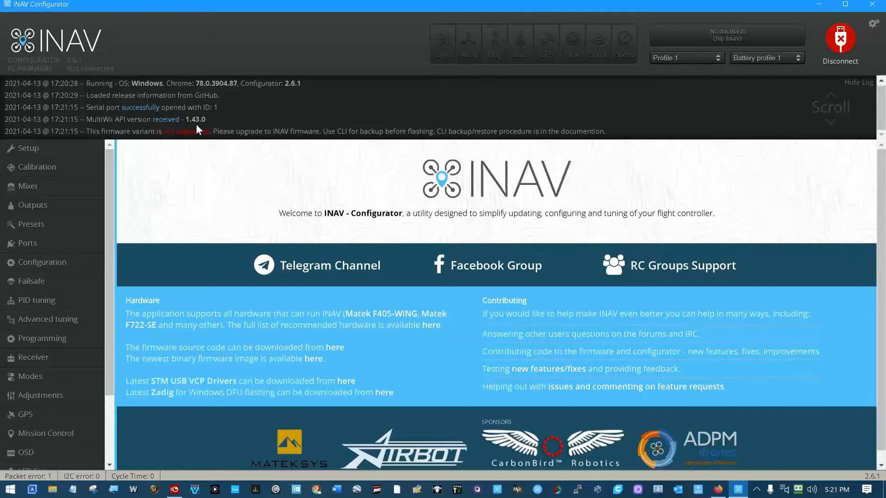
mouse_move(205, 129)
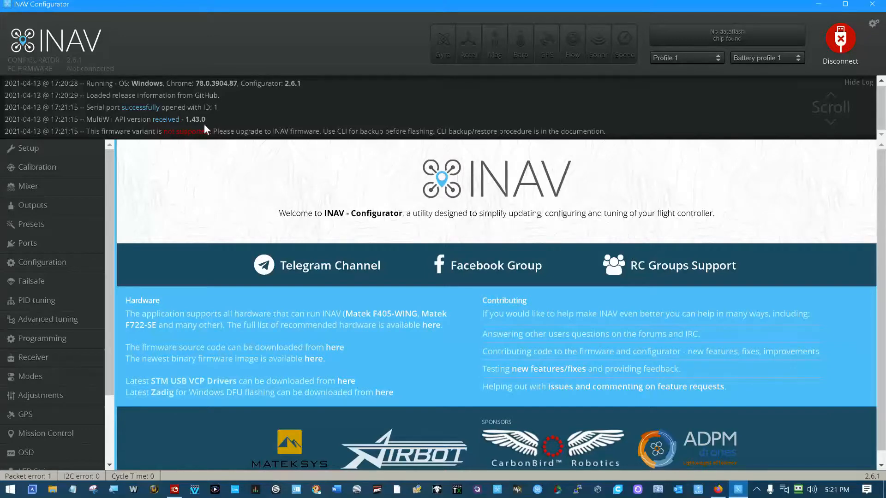
mouse_move(180, 146)
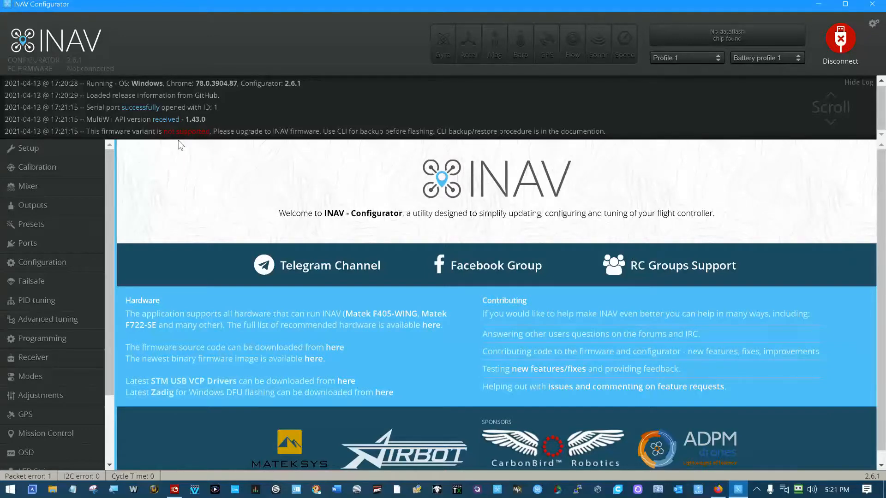
mouse_move(378, 142)
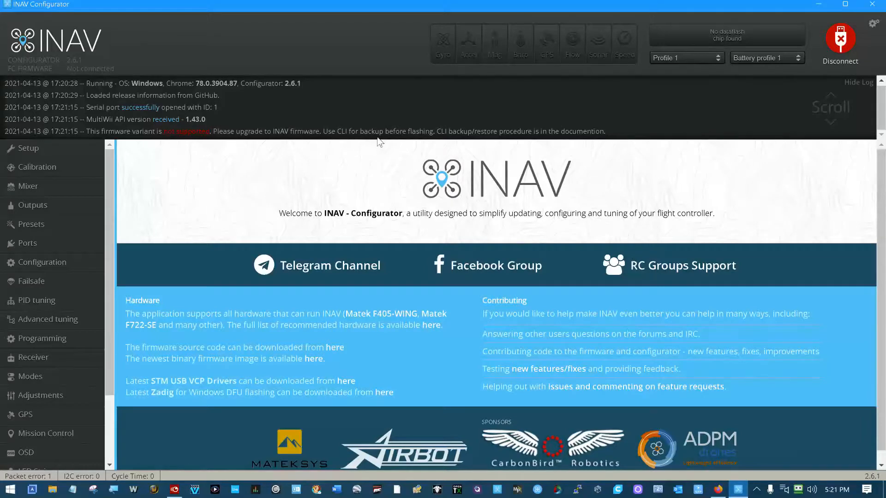
mouse_move(175, 162)
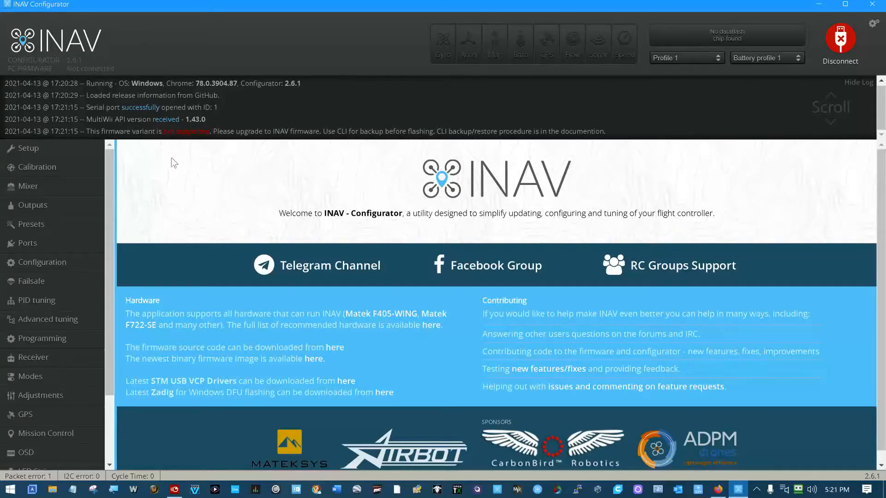
mouse_move(36, 167)
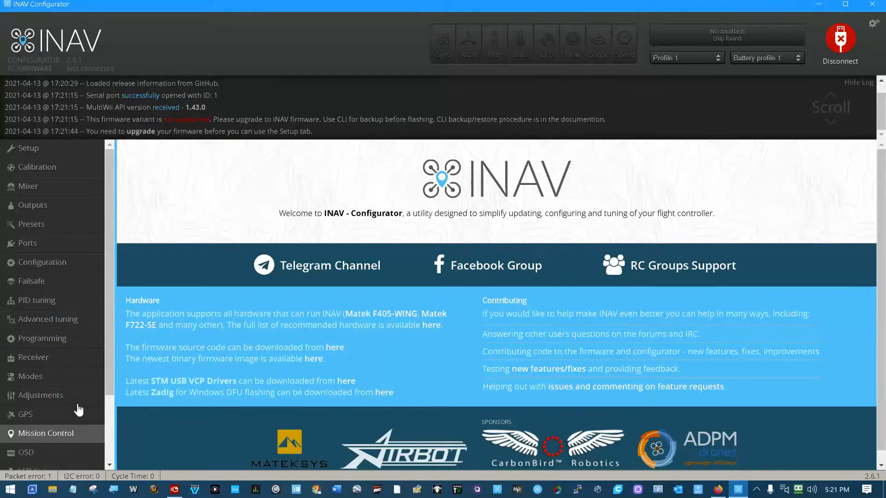
Switch to the CLI console after the Blackbox page refuses to open
scroll(down, 3)
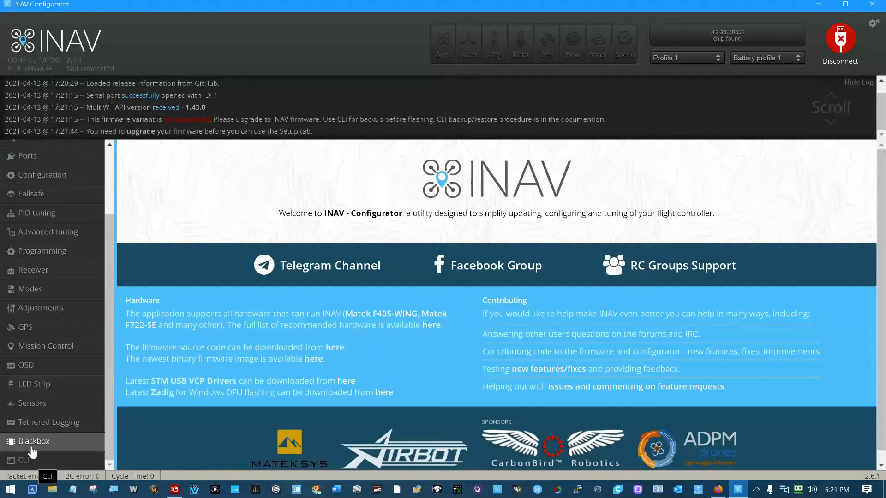
click(35, 440)
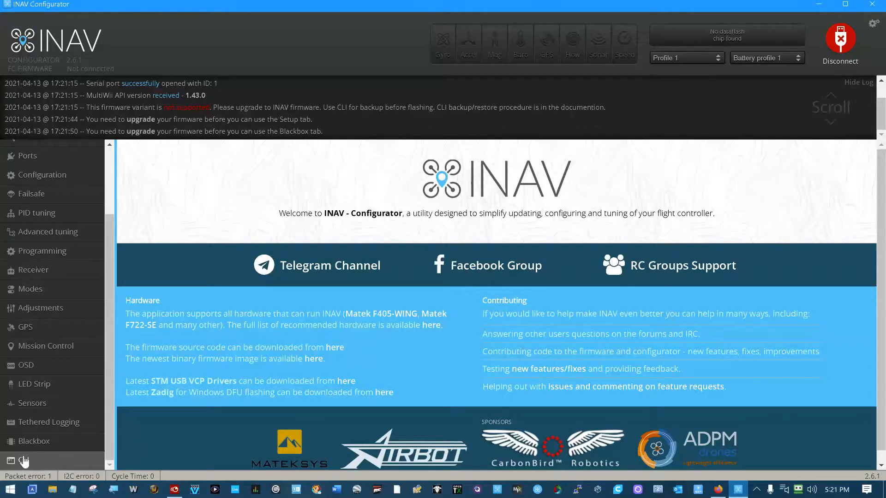
click(24, 460)
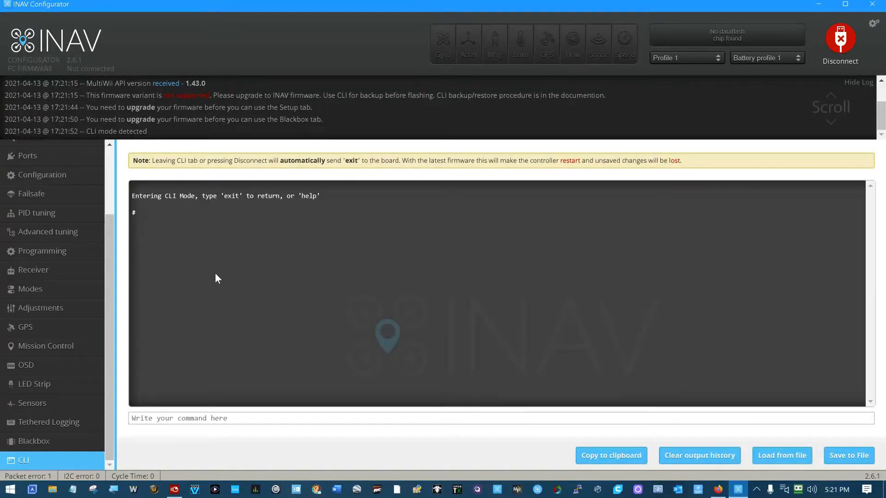
mouse_move(220, 273)
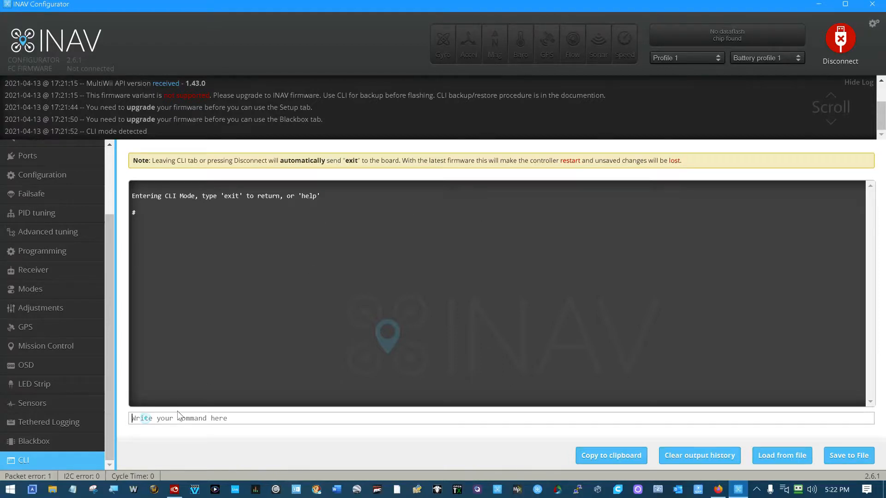
Run the version command showing Betaflight 4.2.0 on MATEKH743
text(vers)
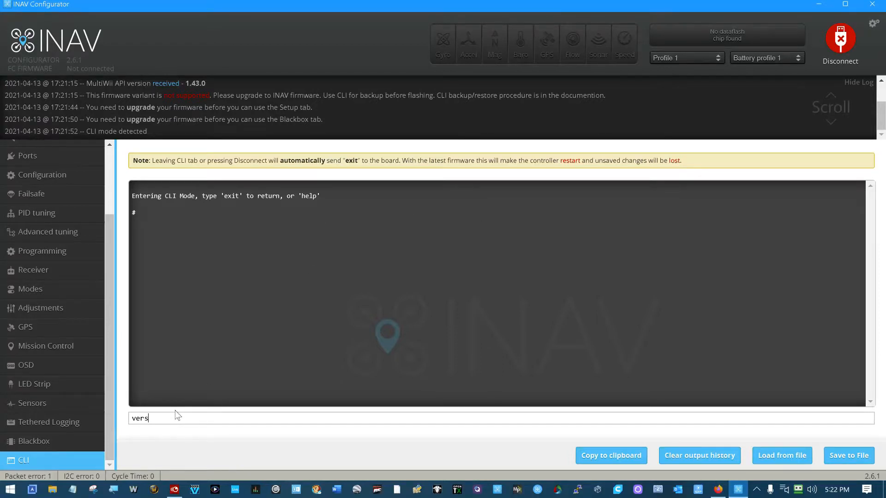
key(Return)
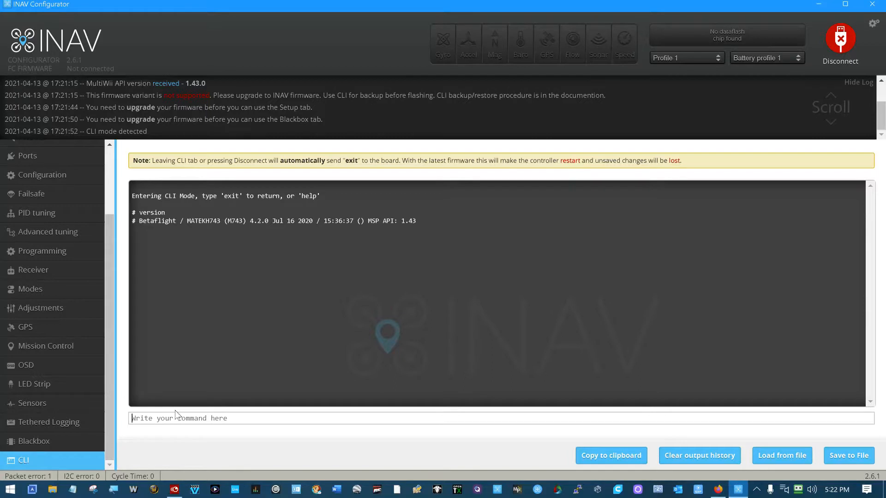
mouse_move(163, 232)
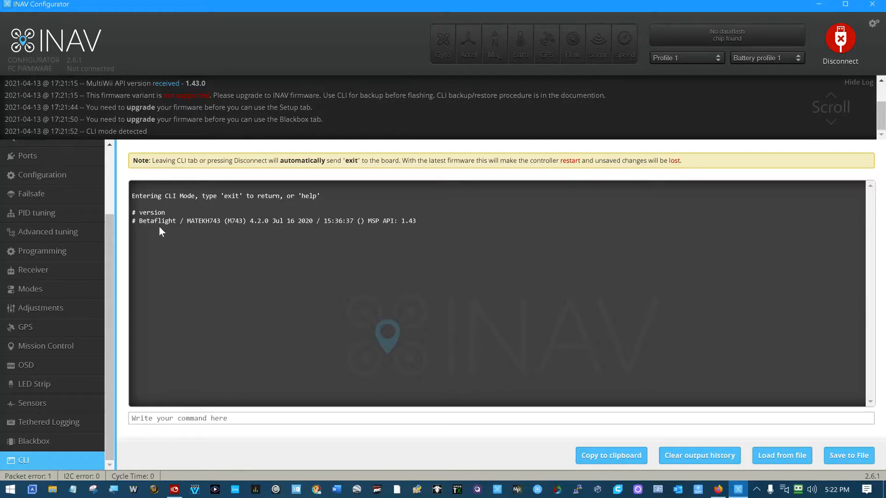
mouse_move(165, 231)
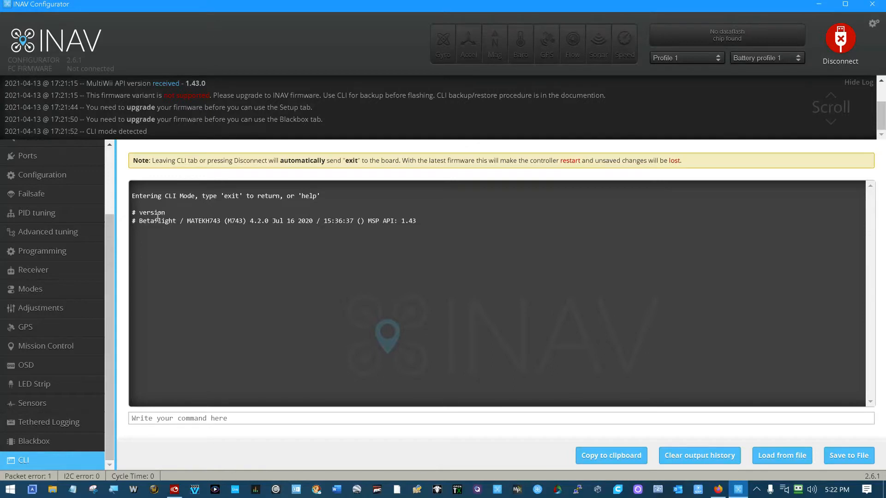
mouse_move(197, 232)
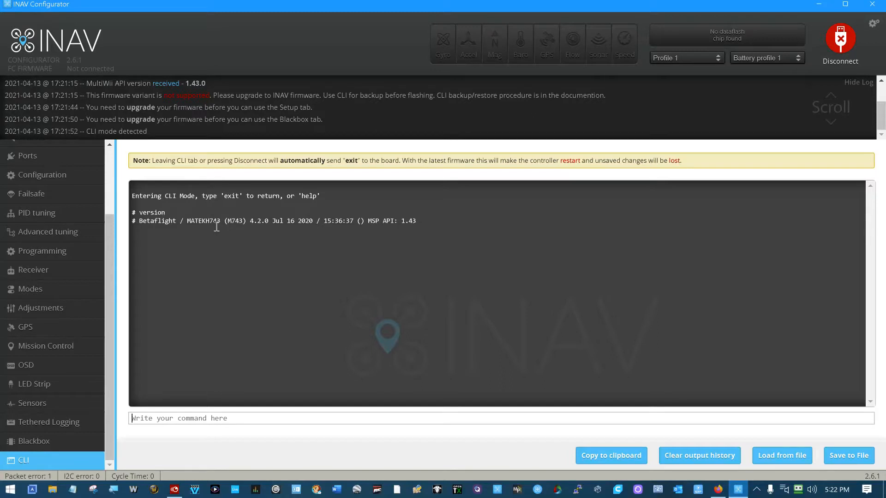
mouse_move(242, 233)
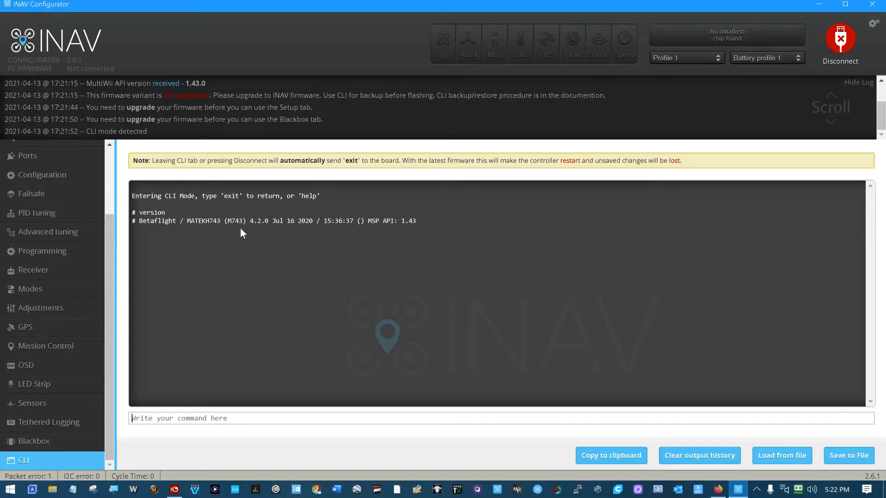
mouse_move(260, 234)
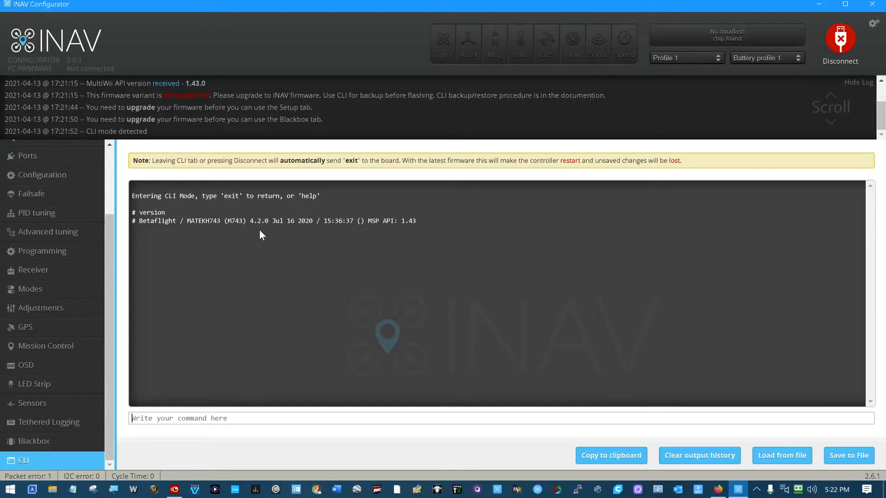
mouse_move(269, 232)
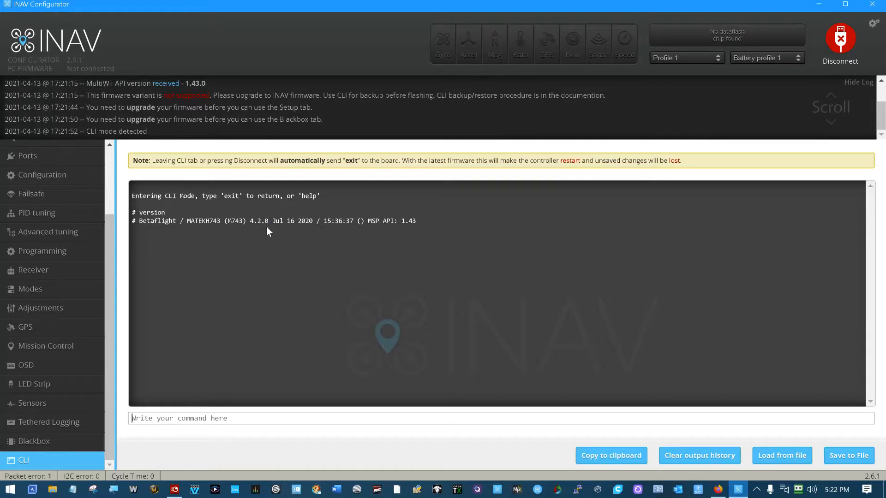
mouse_move(283, 237)
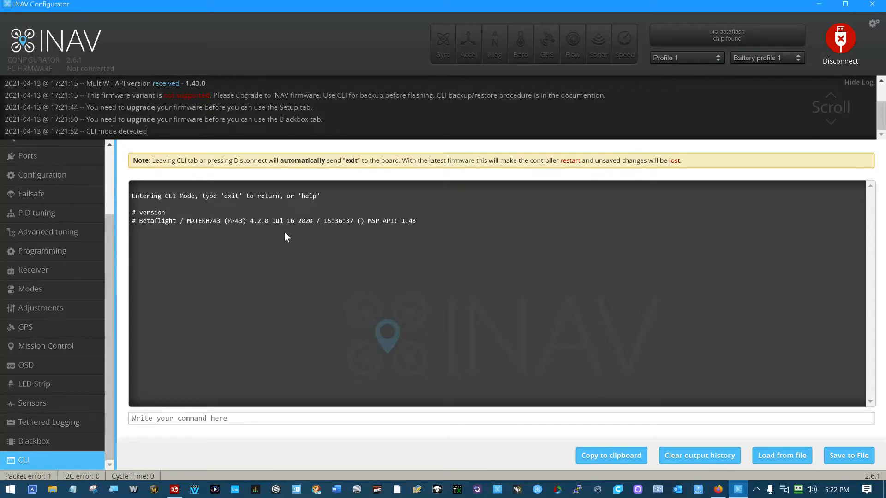
mouse_move(447, 160)
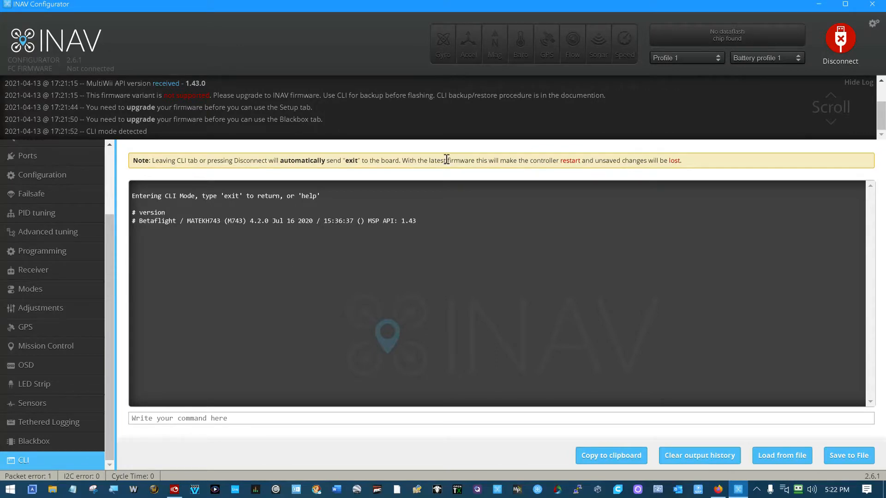
Disconnect from the board and go to the Firmware Flasher page
click(840, 42)
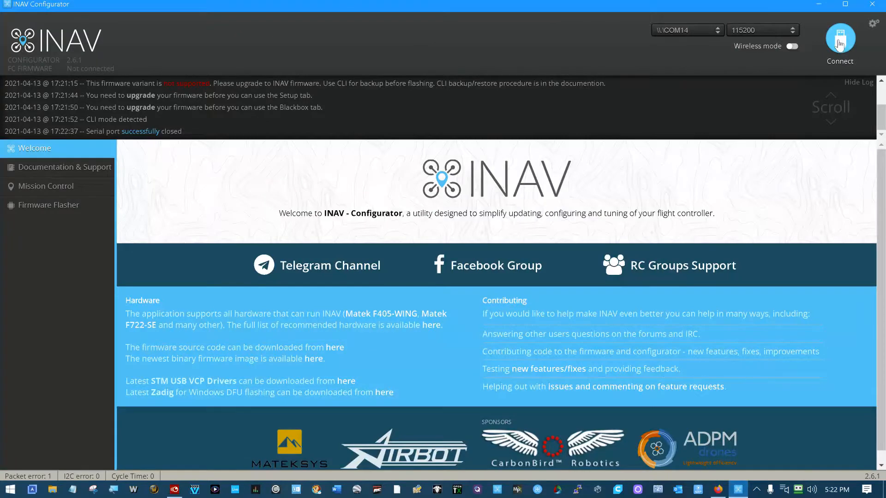
mouse_move(48, 204)
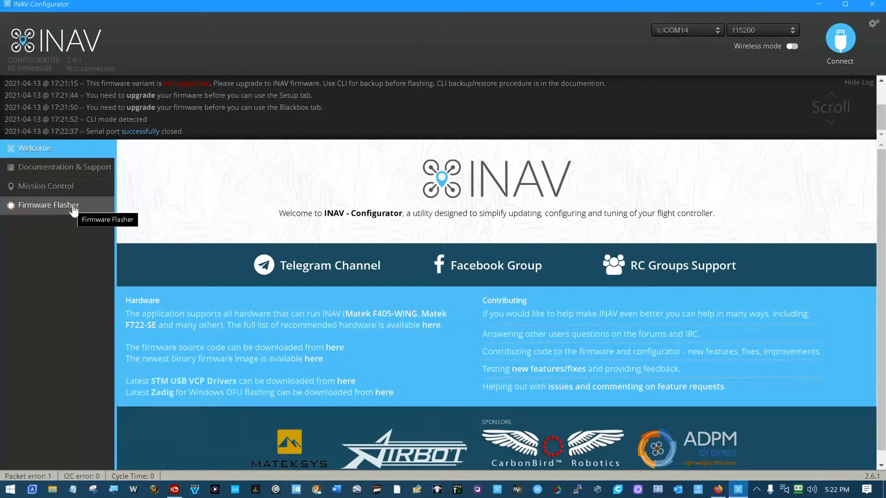
click(48, 205)
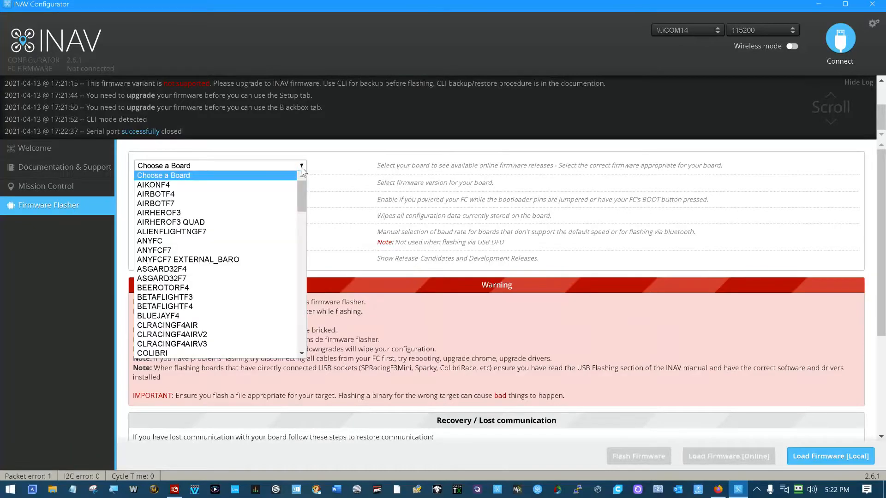
Scroll the Choose a Board list down to the MATEKF411 through MATEKF765 targets
scroll(down, 3)
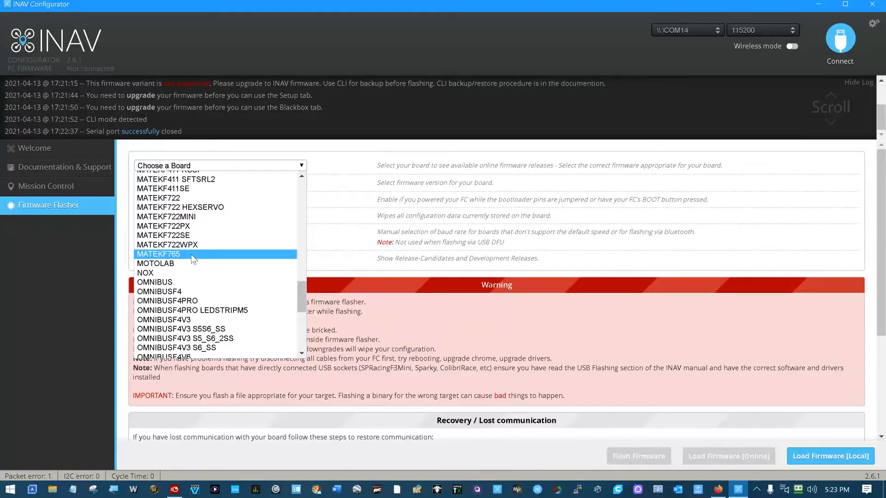
scroll(up, 3)
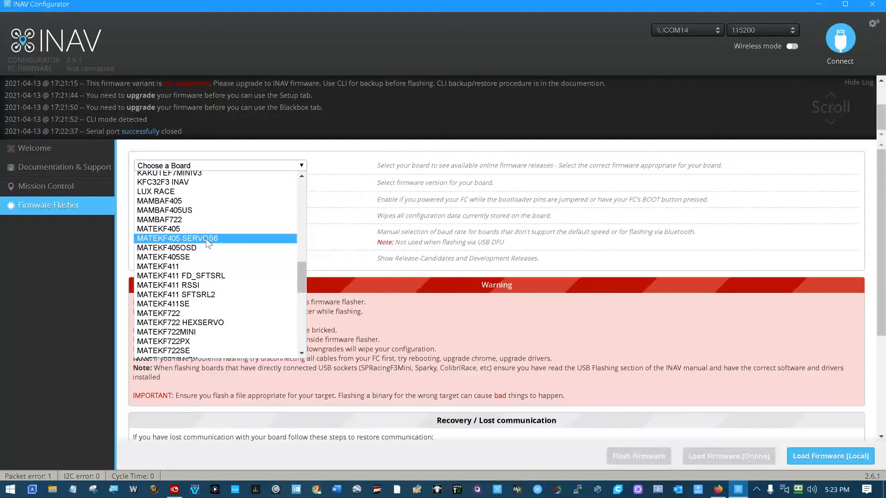
scroll(down, 3)
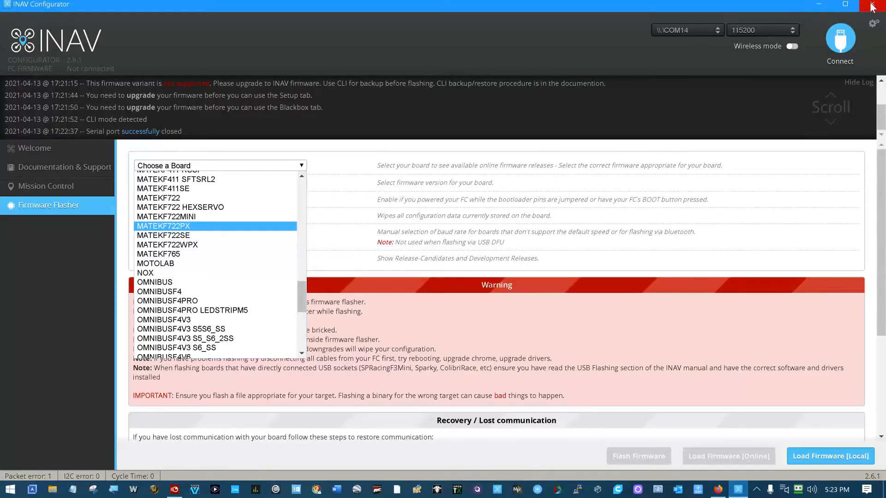
mouse_move(874, 6)
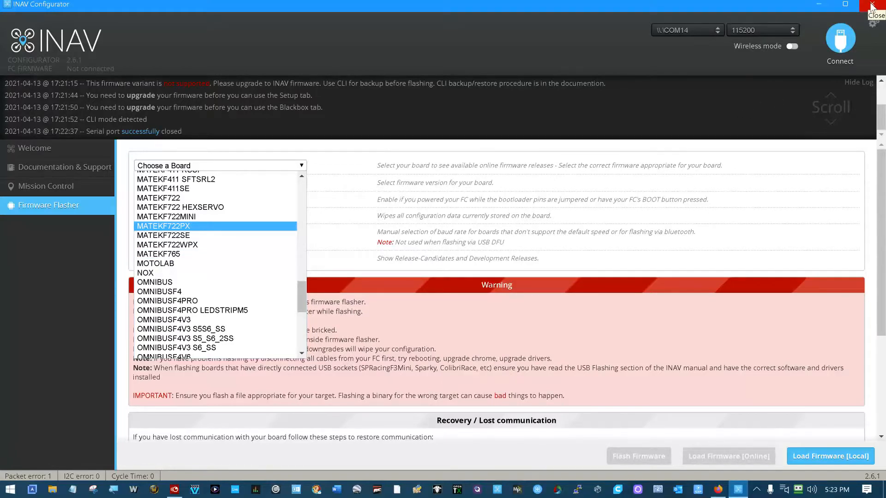
mouse_move(362, 107)
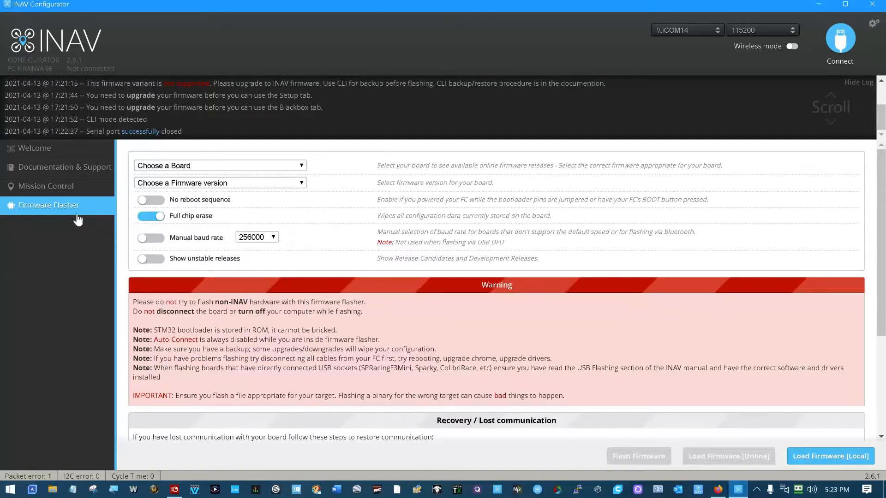
mouse_move(815, 446)
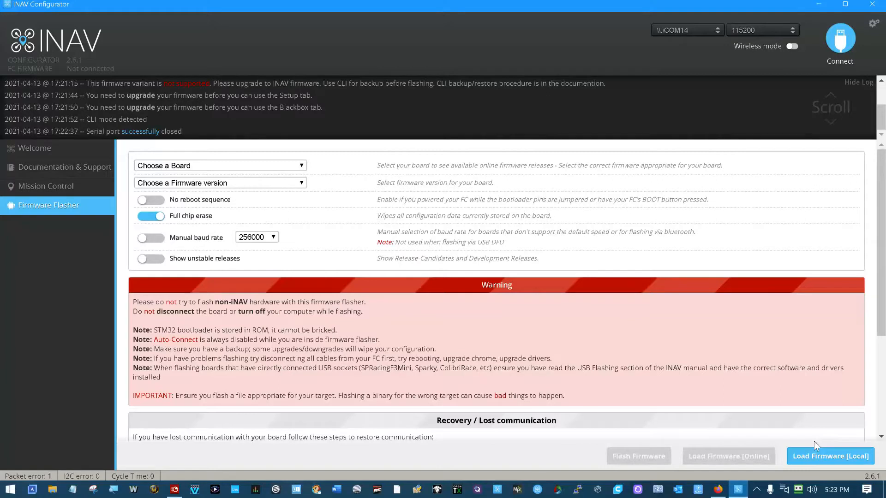
Load arduplane_with_bl.hex from Downloads as local firmware and start the flash
click(829, 456)
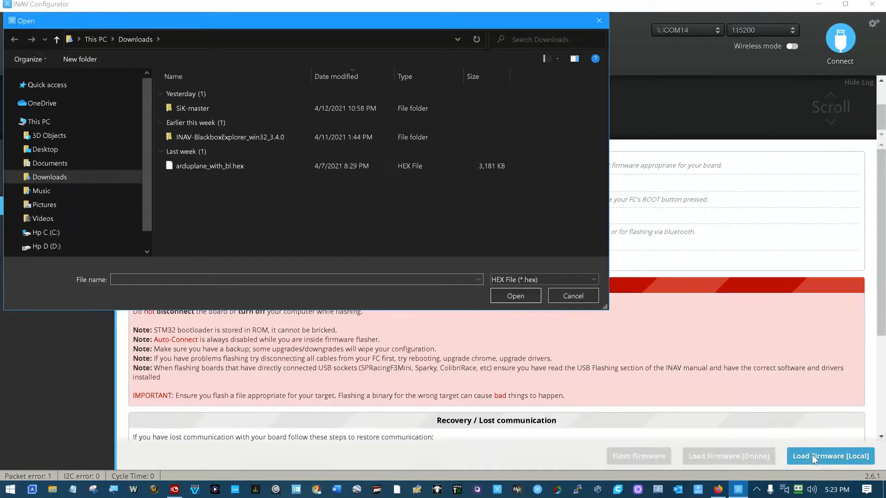
mouse_move(221, 241)
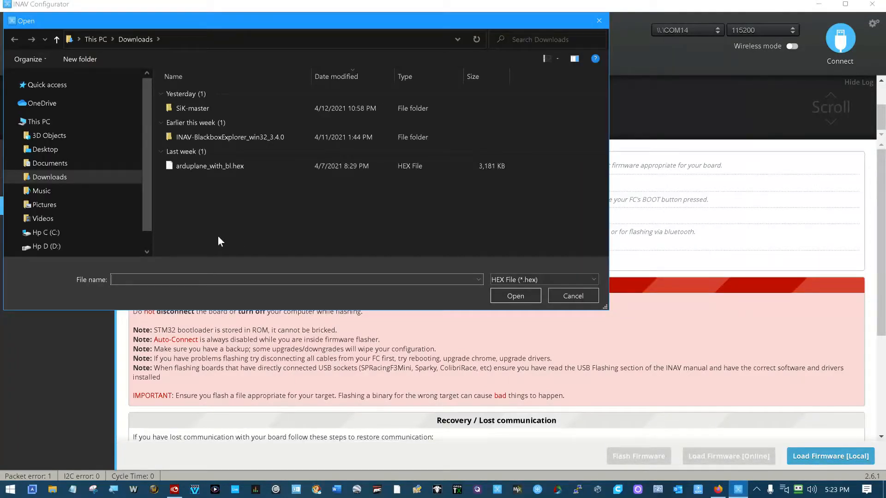
click(209, 165)
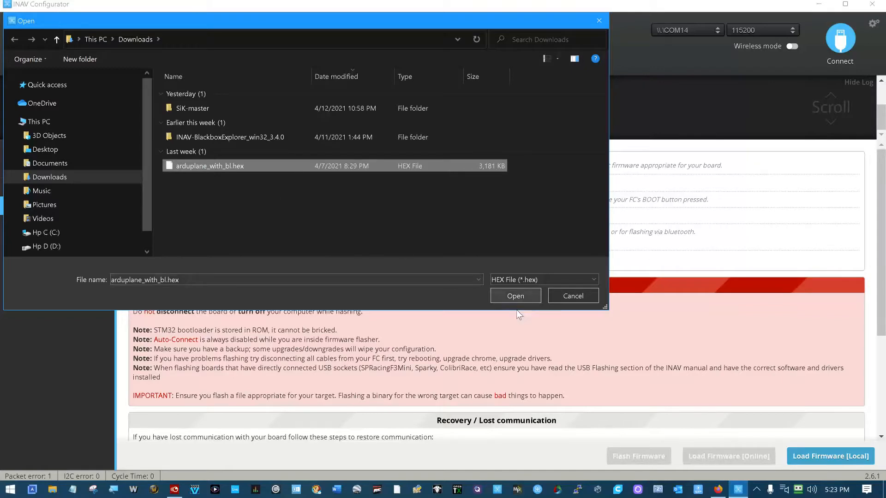
click(514, 295)
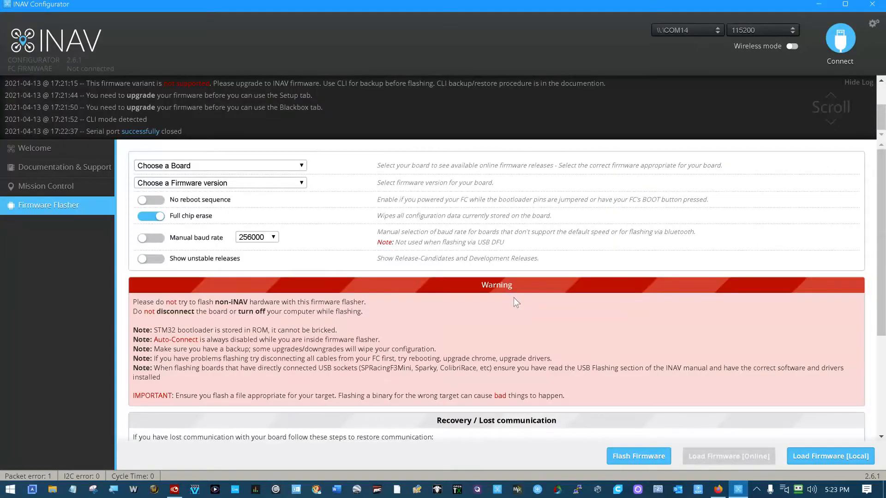
mouse_move(519, 310)
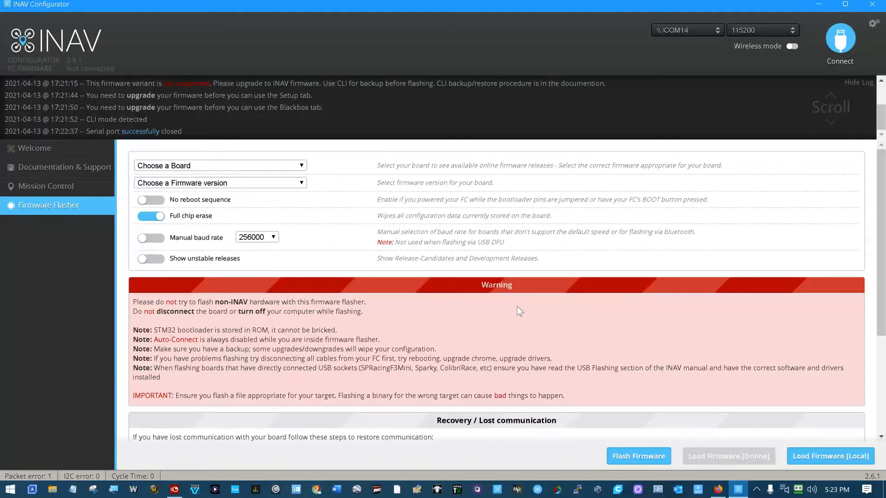
click(637, 456)
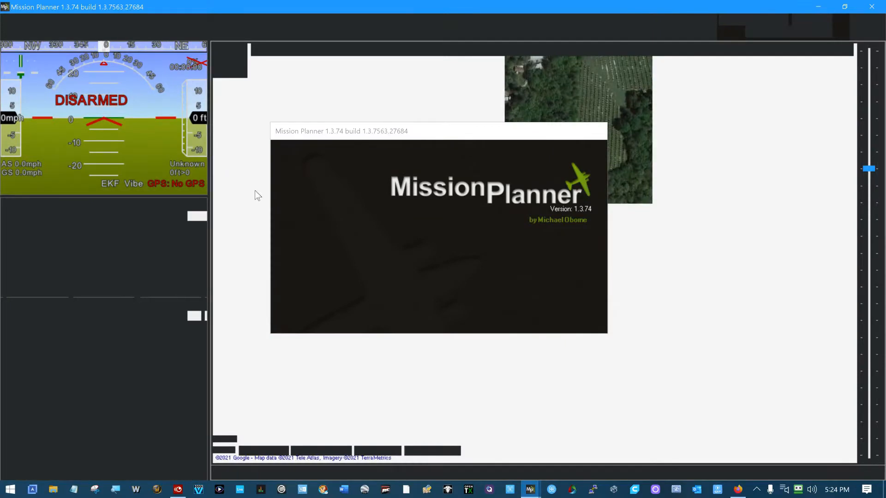
Start installing Plane 4.0.9 OFFICIAL, confirming the upload and the replug prompt
click(69, 27)
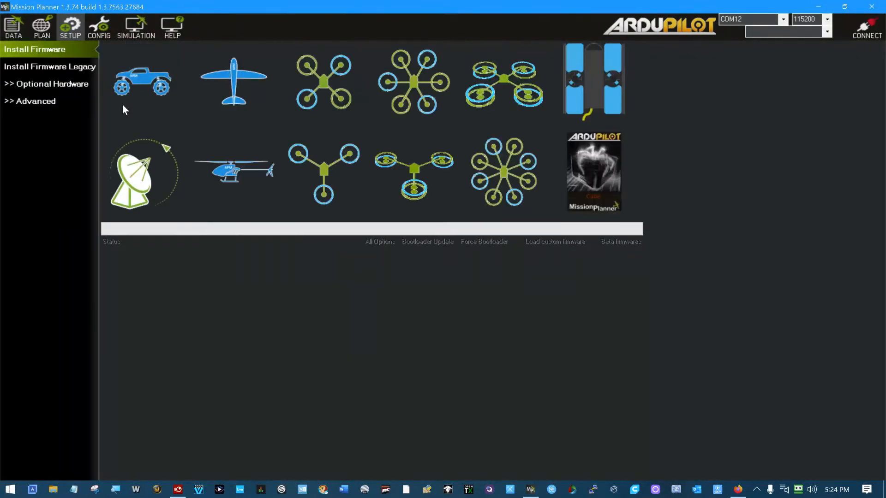
click(234, 82)
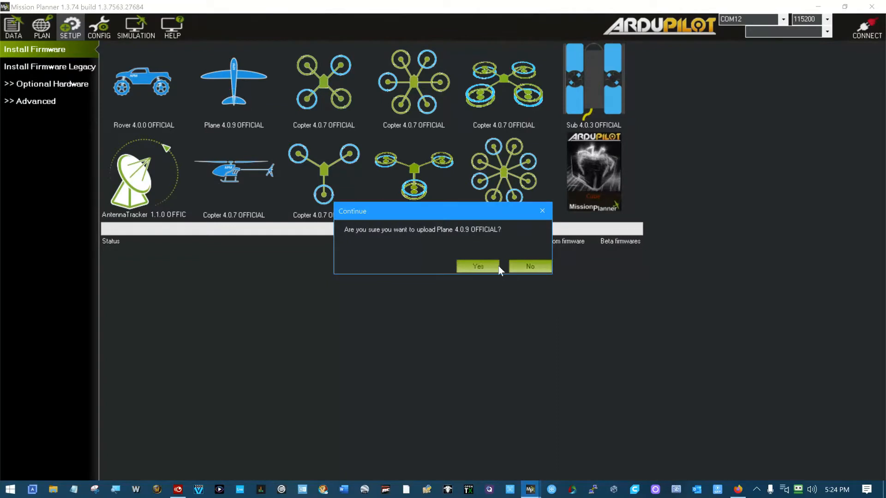
click(477, 266)
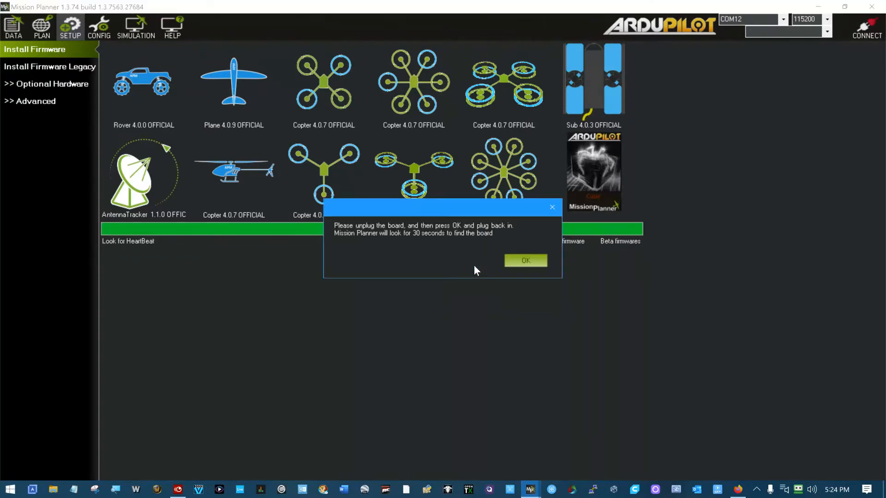
mouse_move(447, 247)
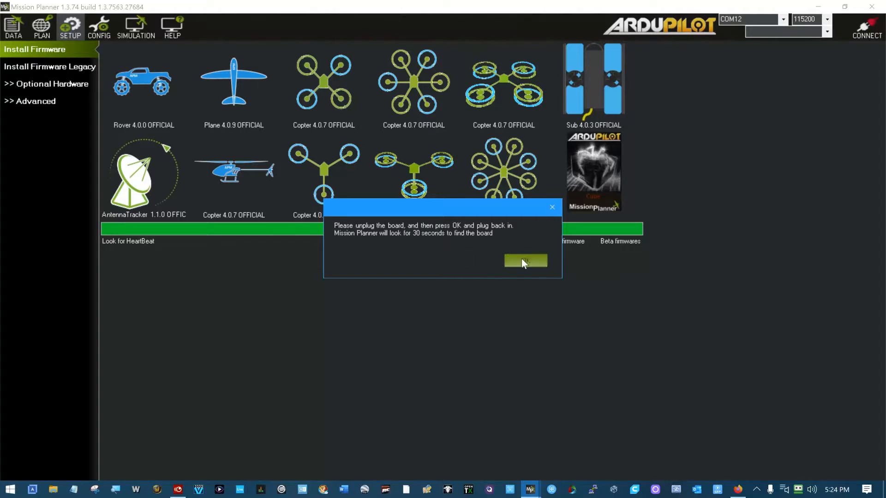
click(524, 260)
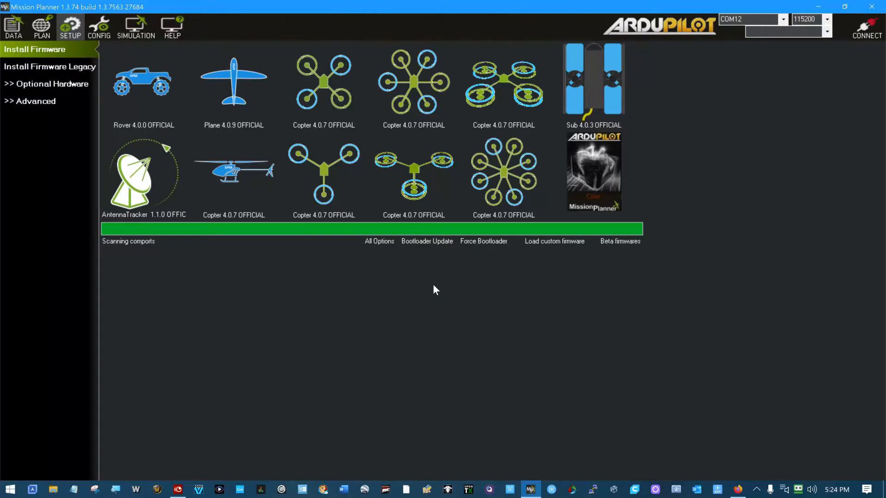
mouse_move(875, 8)
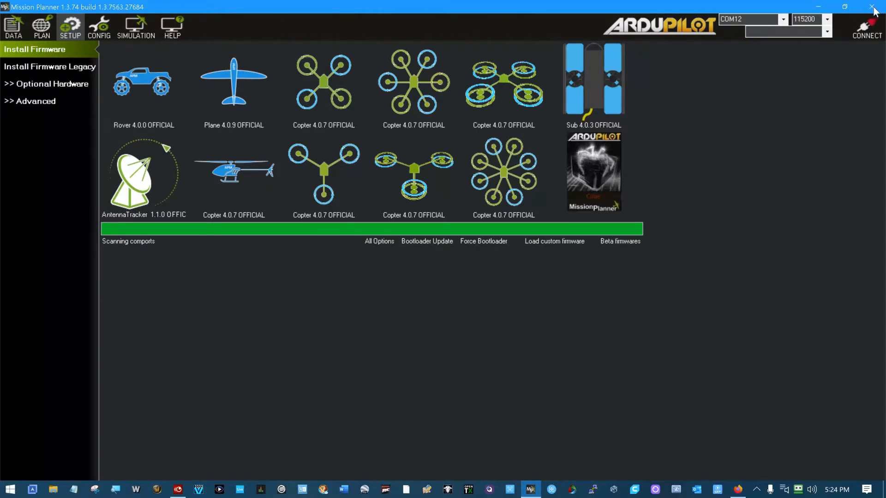
mouse_move(758, 332)
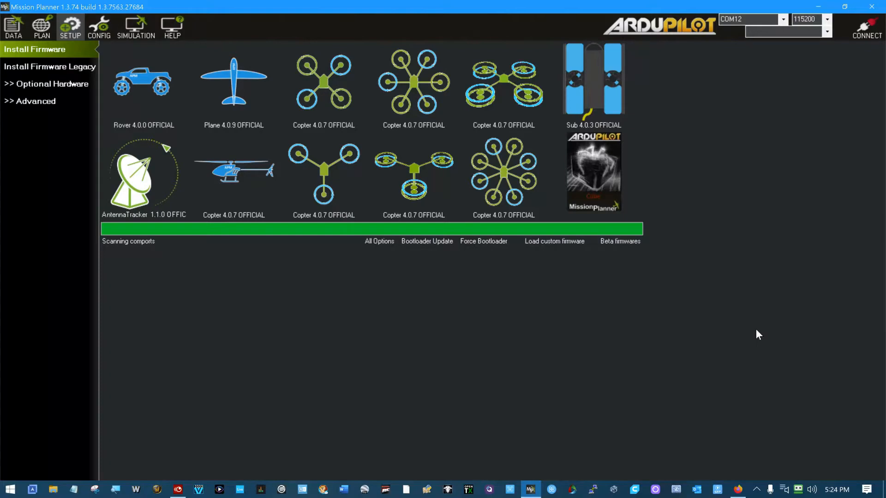
mouse_move(809, 250)
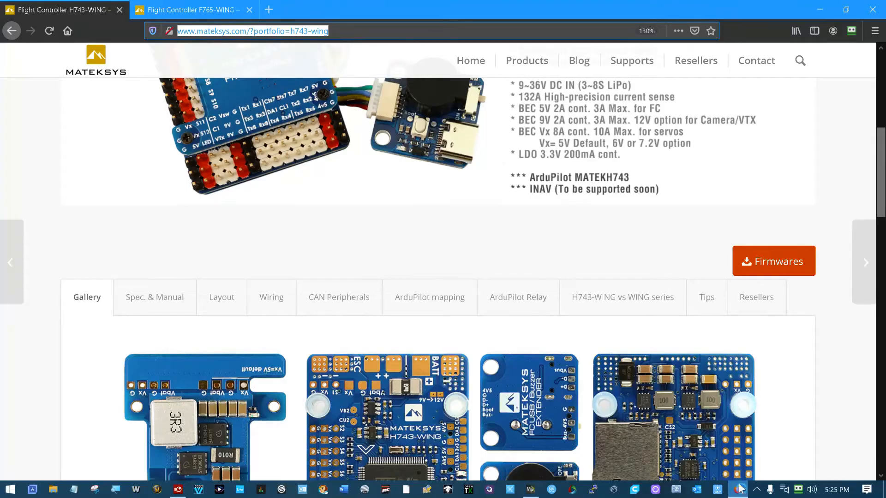
mouse_move(325, 264)
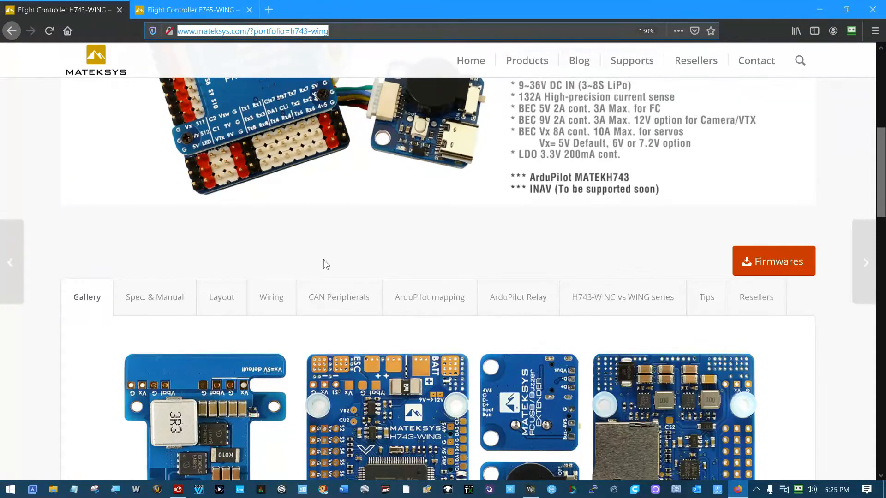
Scroll through the H743-WING page and show its Spec. & Manual section
scroll(down, 3)
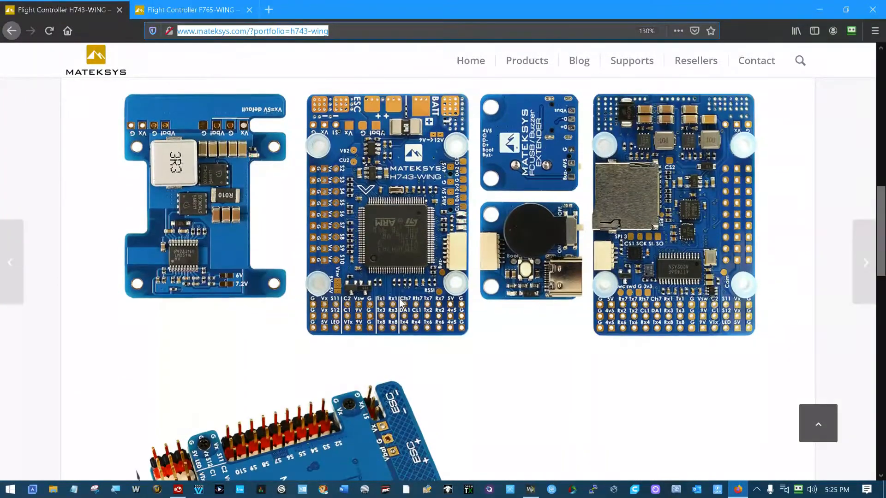
scroll(down, 3)
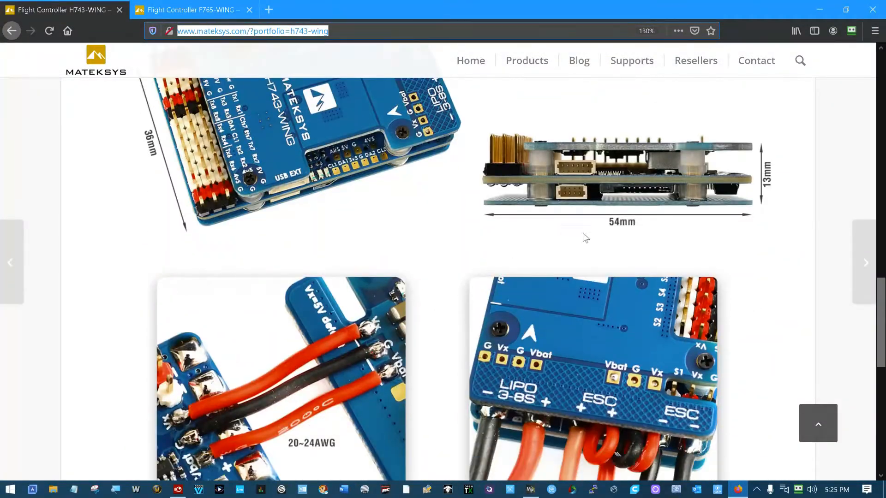
scroll(down, 3)
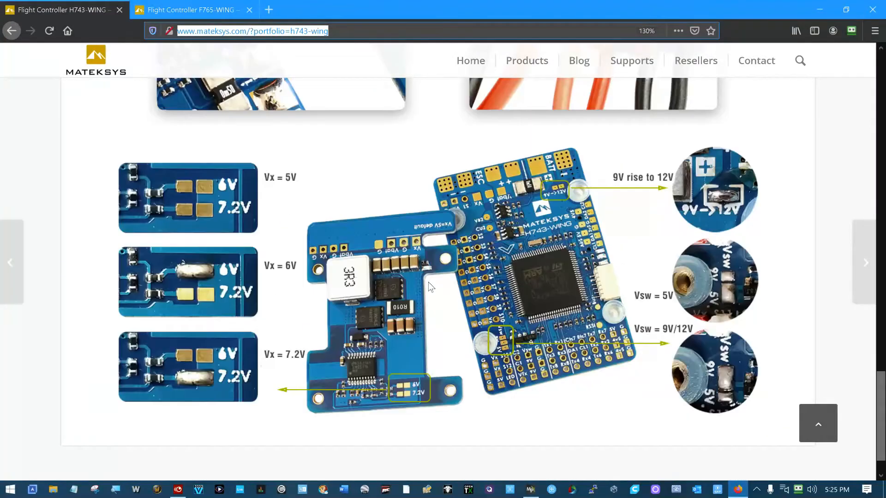
mouse_move(575, 342)
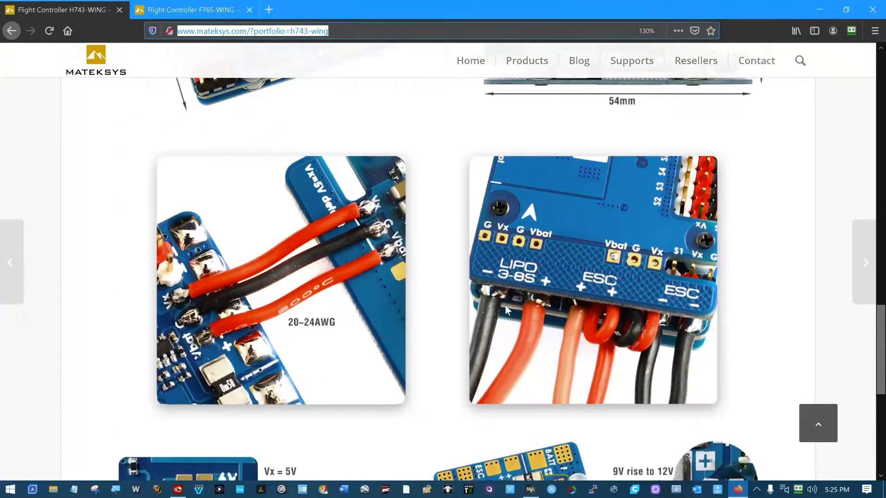
scroll(up, 3)
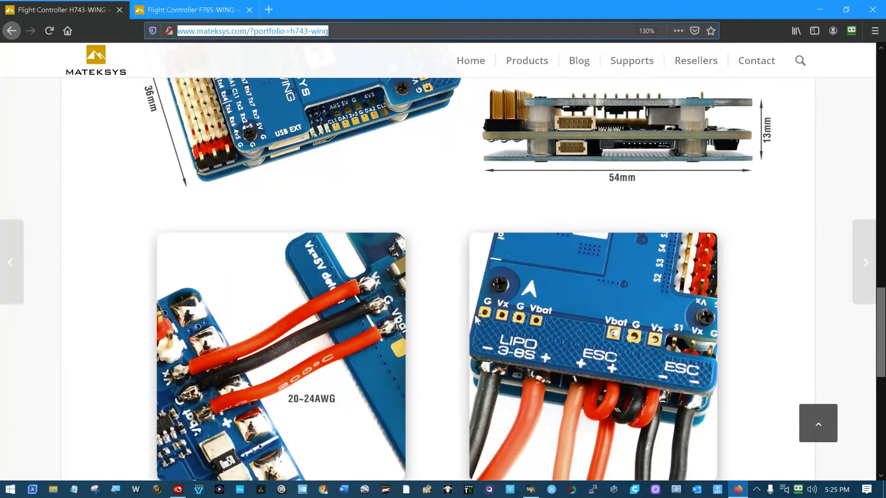
scroll(up, 3)
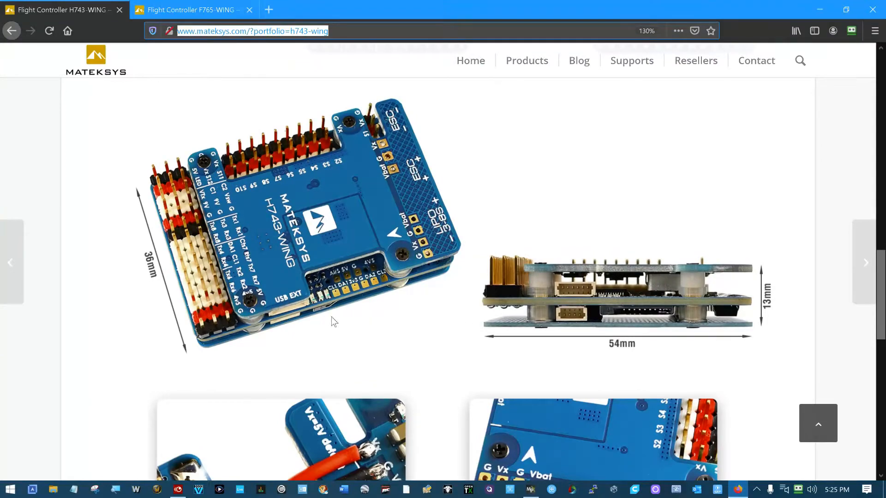
mouse_move(401, 276)
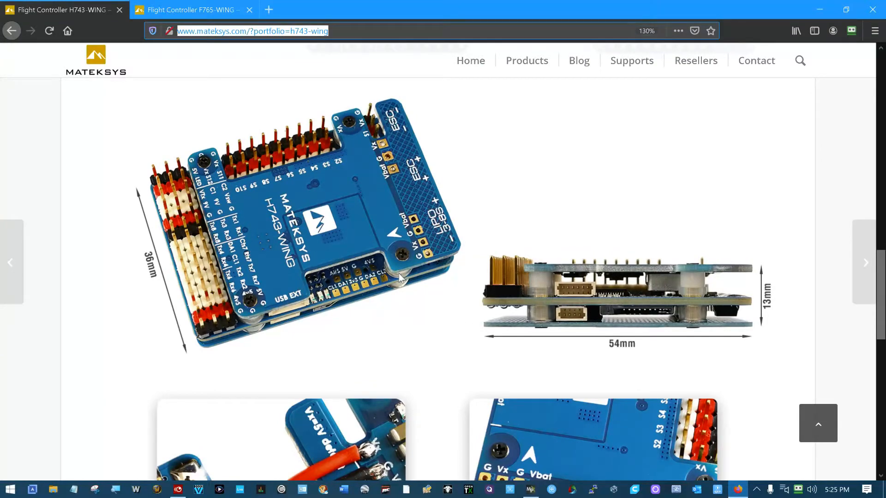
scroll(up, 3)
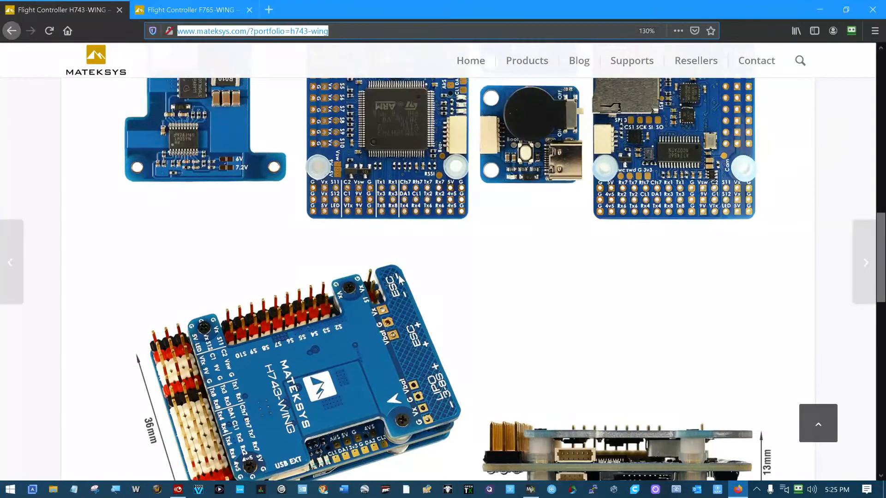
scroll(up, 3)
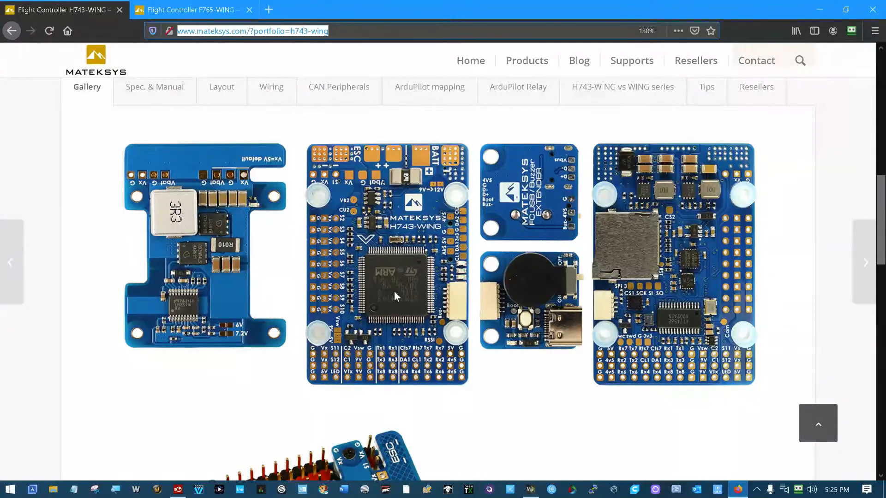
scroll(up, 3)
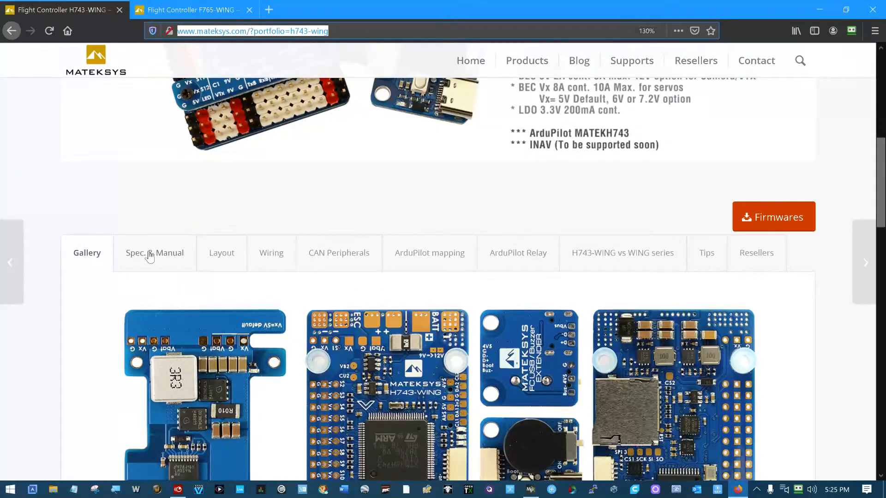
click(154, 253)
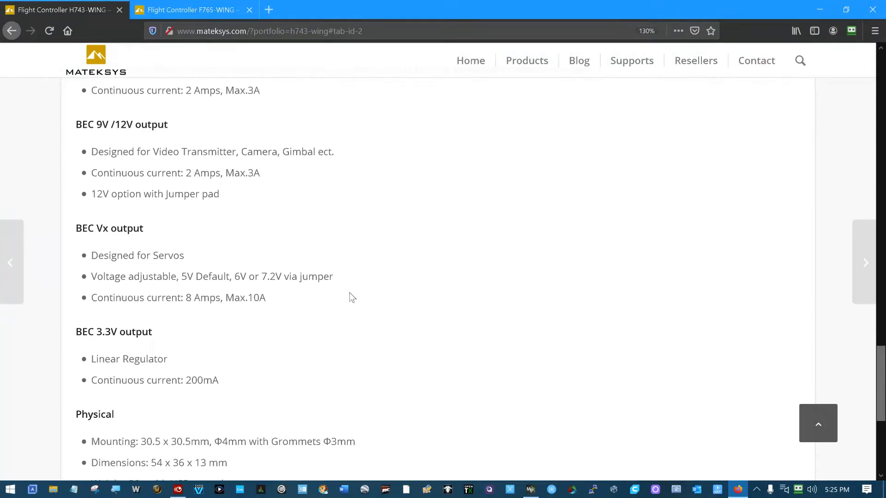
scroll(up, 3)
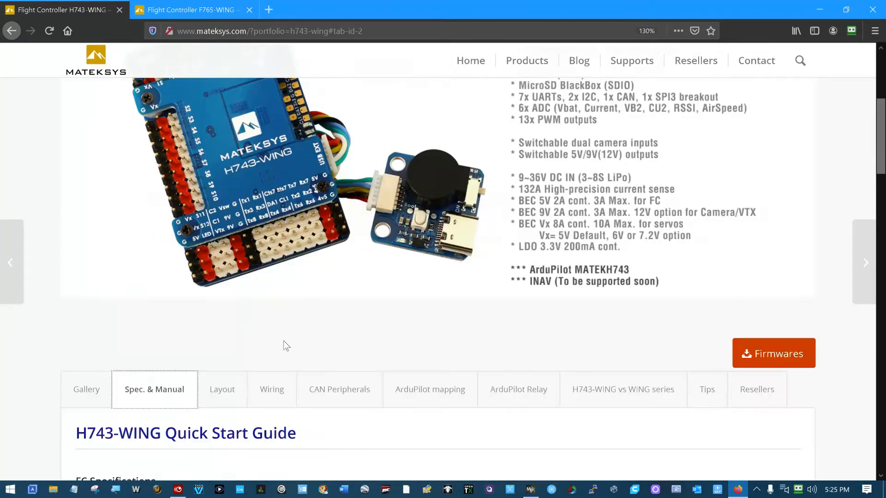
Show the H743-WING layout and scroll down through its pinout diagram
click(220, 389)
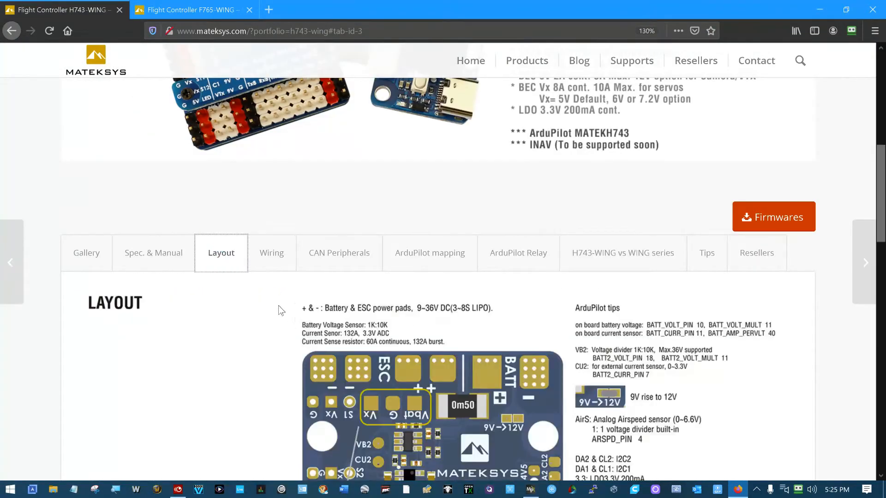
scroll(down, 3)
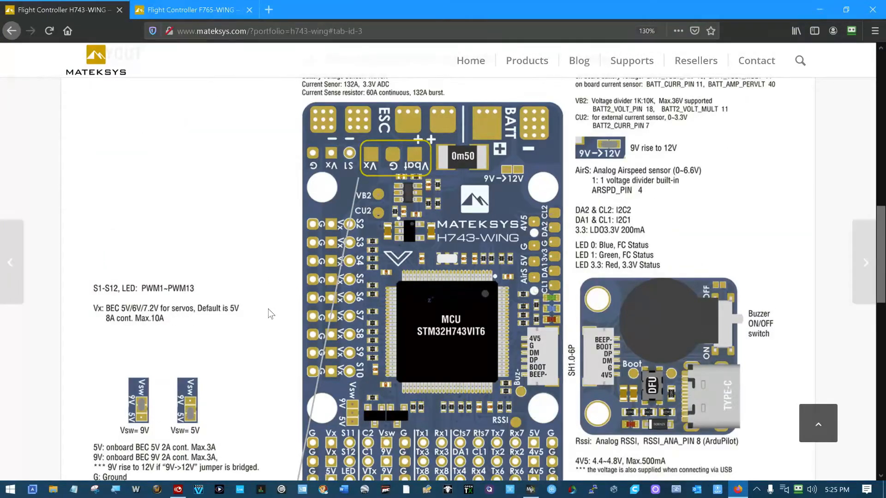
scroll(down, 3)
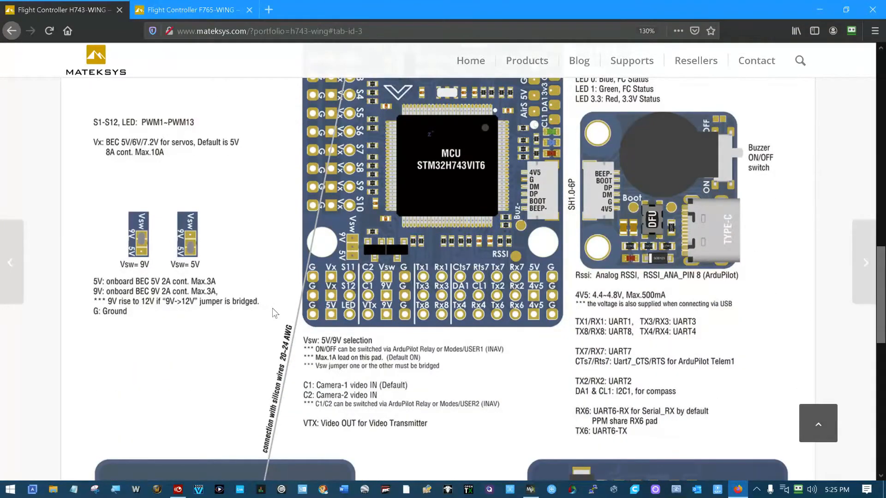
scroll(down, 3)
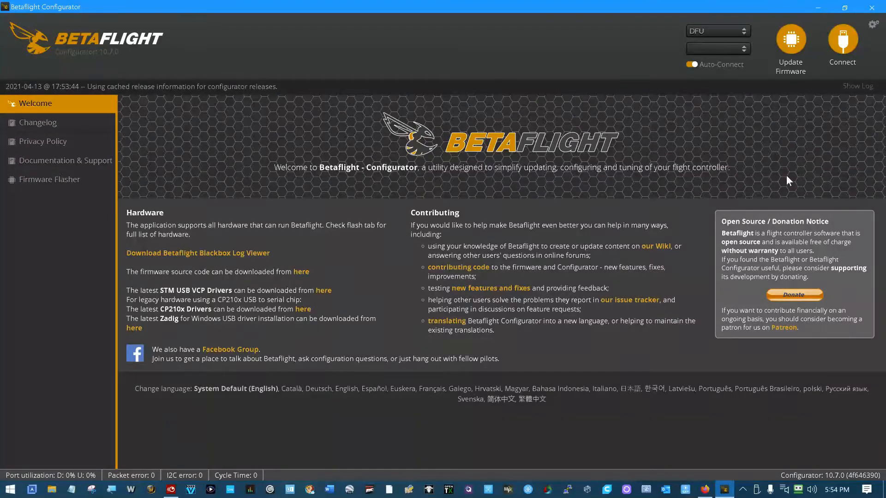
mouse_move(657, 43)
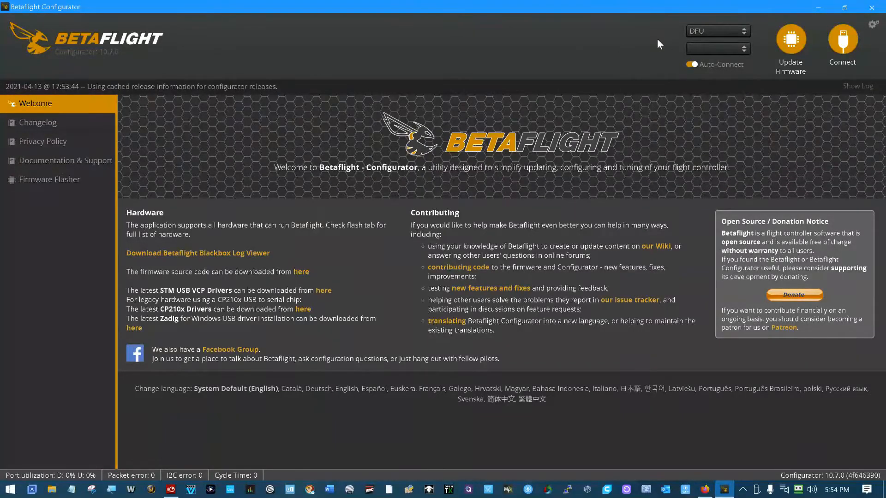
mouse_move(759, 186)
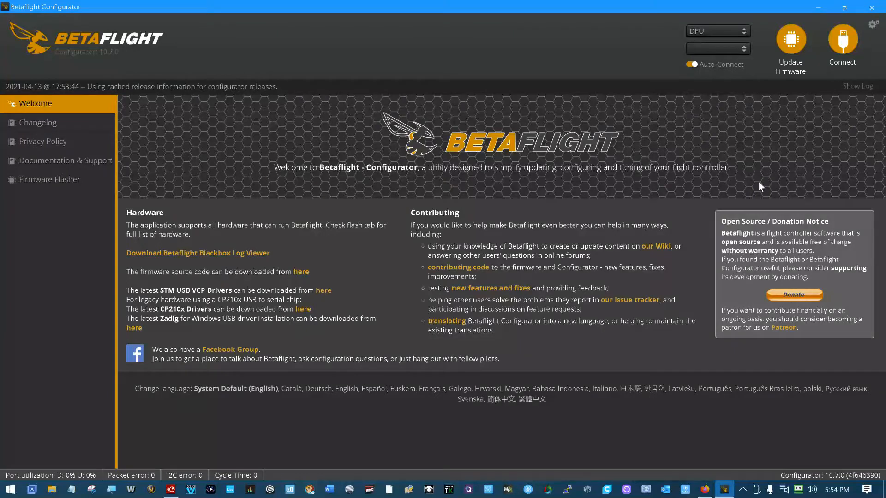
Go to Firmware Flasher with the board attached in DFU mode
click(50, 179)
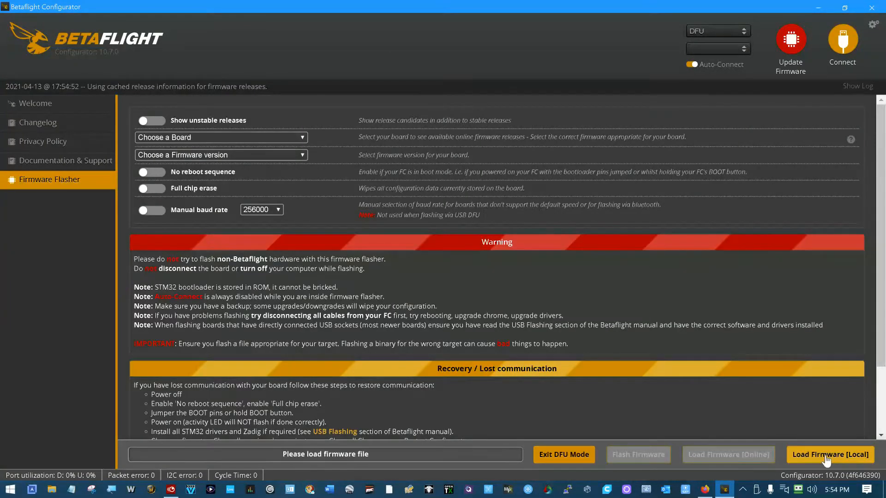
Load the 1,410,700-byte arduplane_with_bl.hex locally and begin flashing it over DFU
click(829, 454)
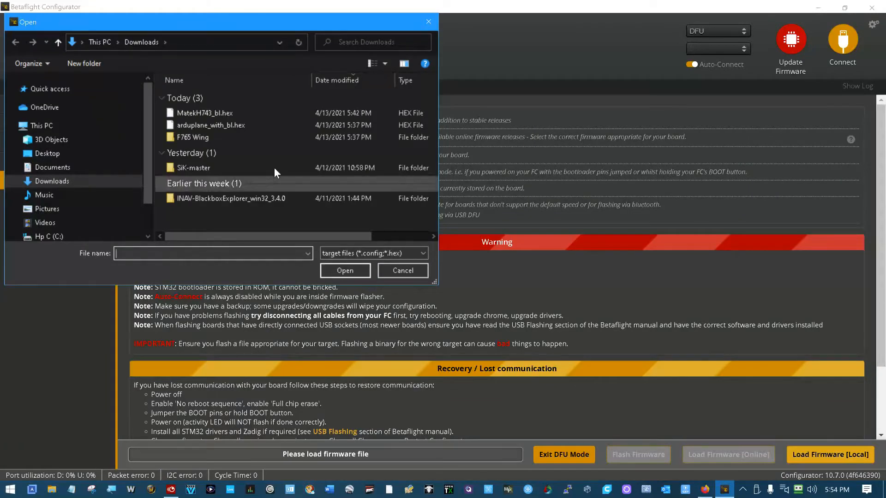
mouse_move(252, 139)
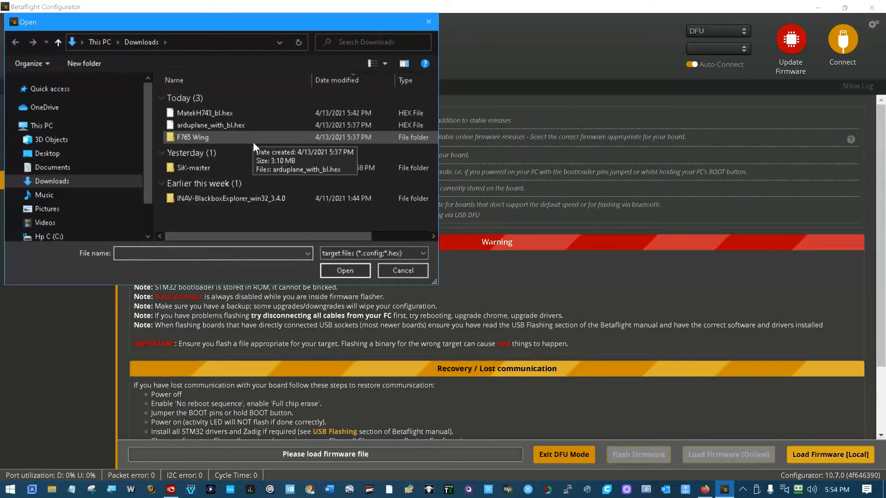
mouse_move(210, 125)
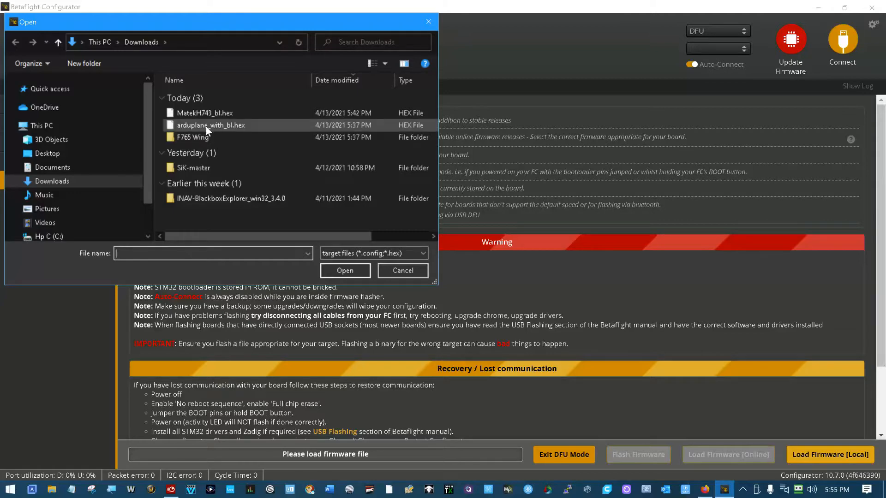
click(211, 125)
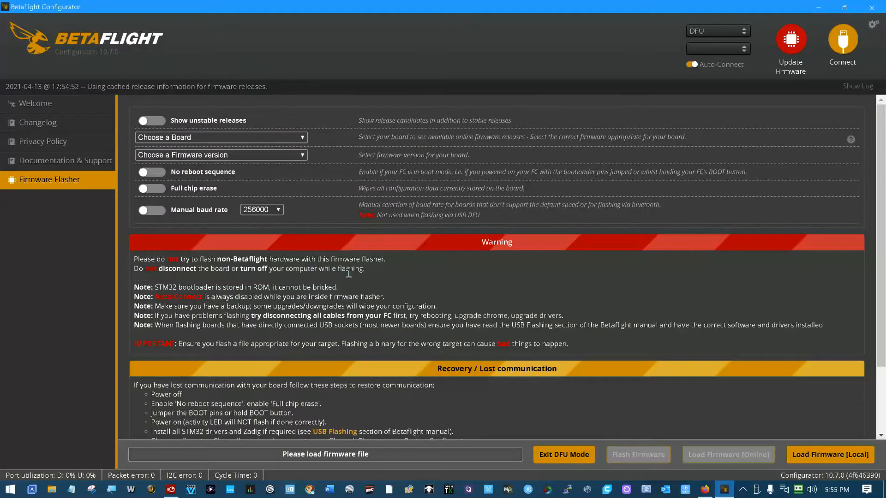
click(829, 454)
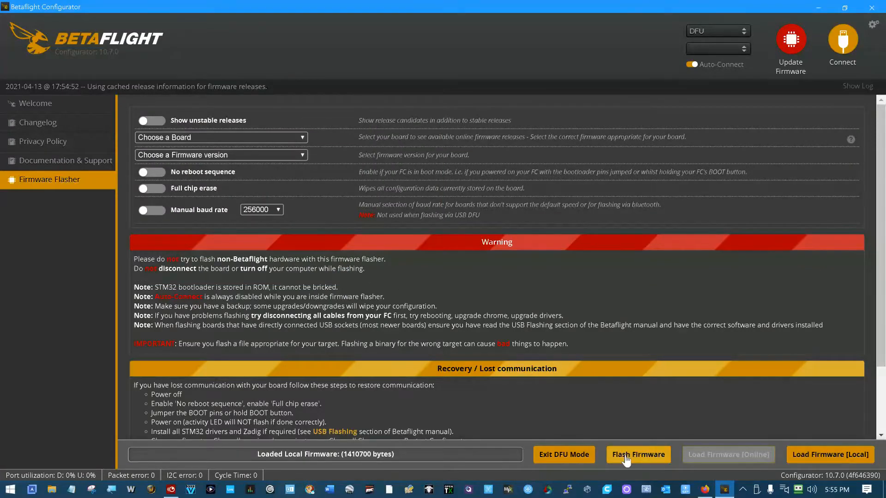
click(638, 454)
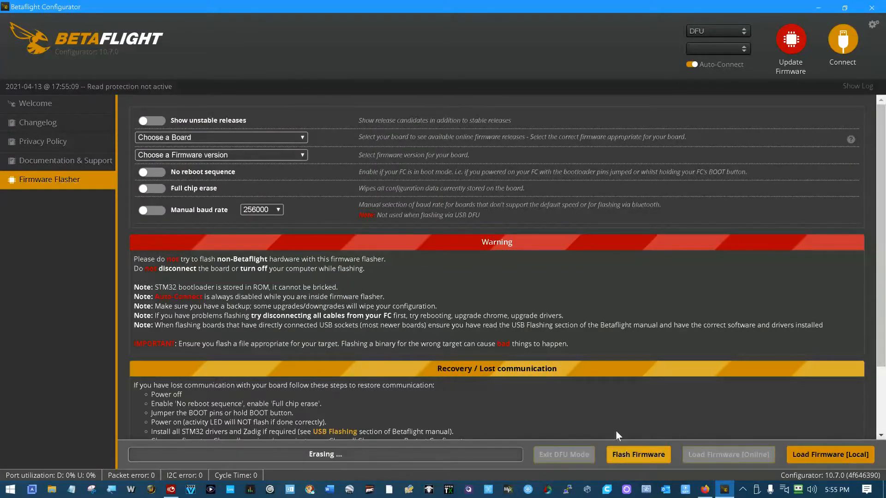
mouse_move(593, 388)
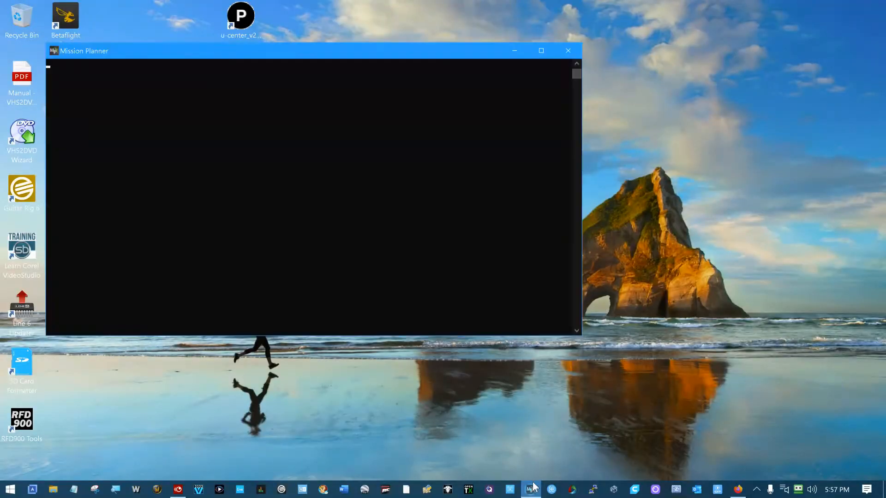
Connect Mission Planner to the flashed board on COM15 at 115200 baud
click(540, 50)
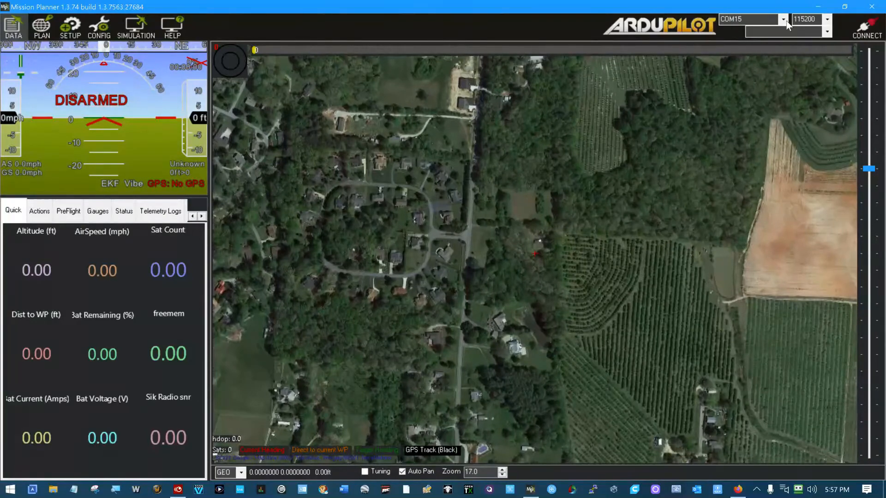
click(781, 19)
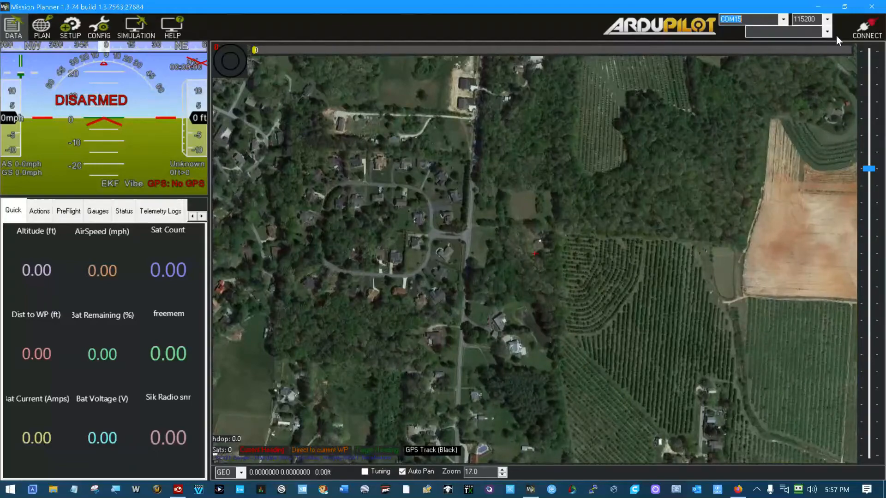
click(866, 29)
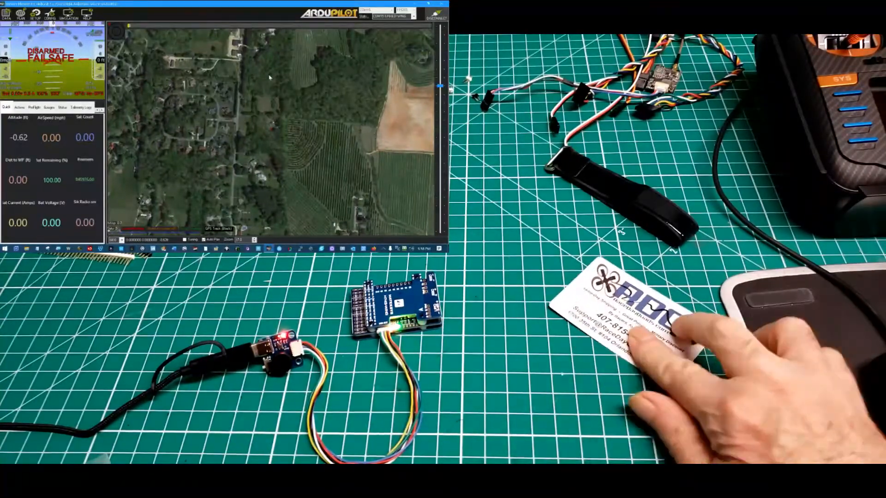
mouse_move(650, 338)
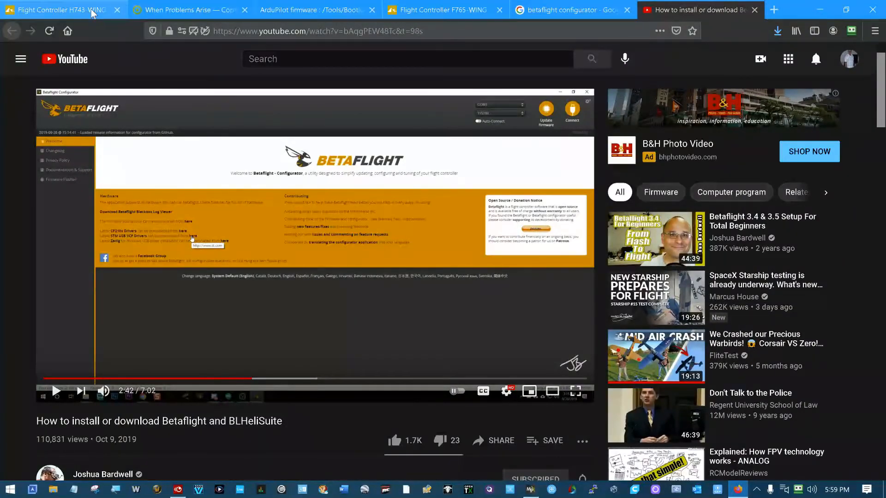
Flip between the H743-WING and F765-WING pages, ending on H743-WING
click(56, 9)
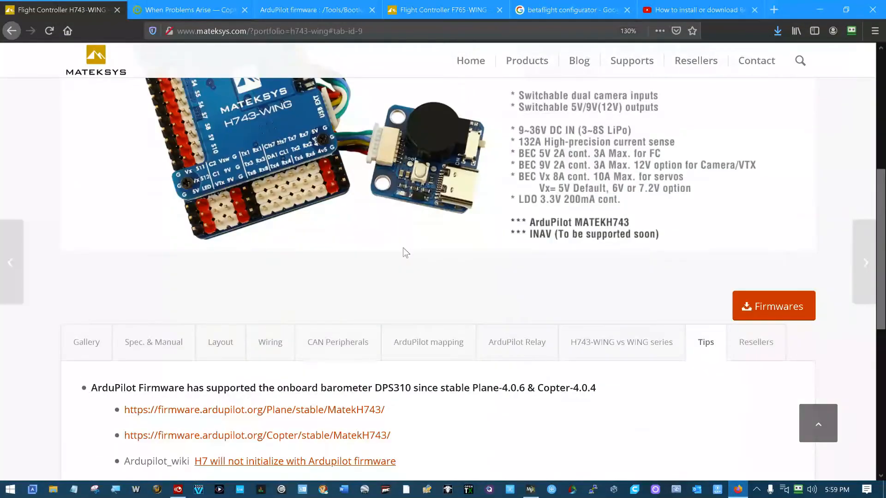
scroll(up, 3)
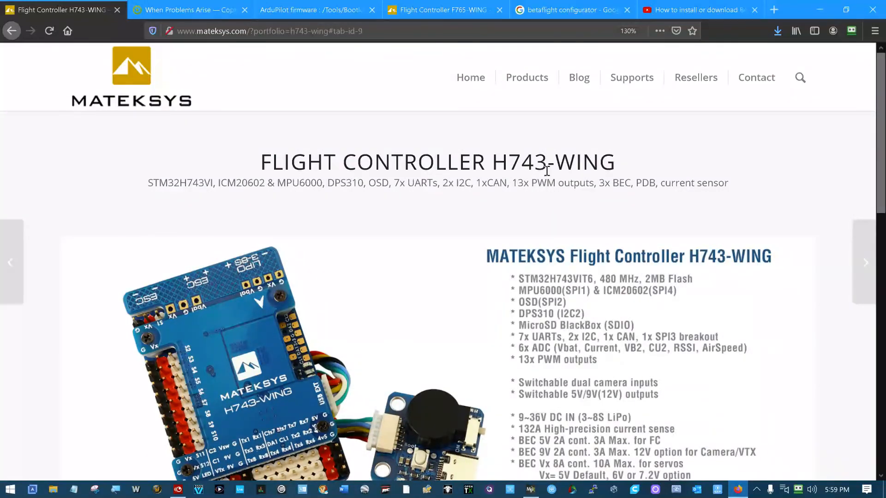
click(444, 9)
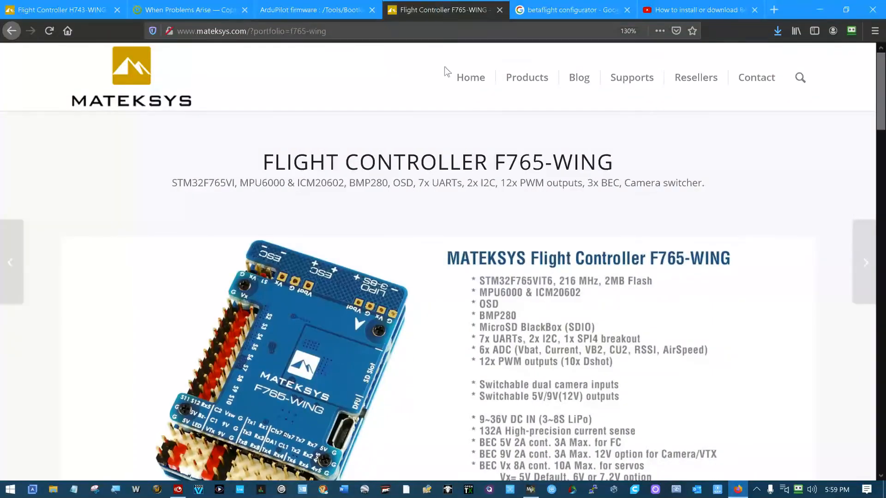
mouse_move(600, 170)
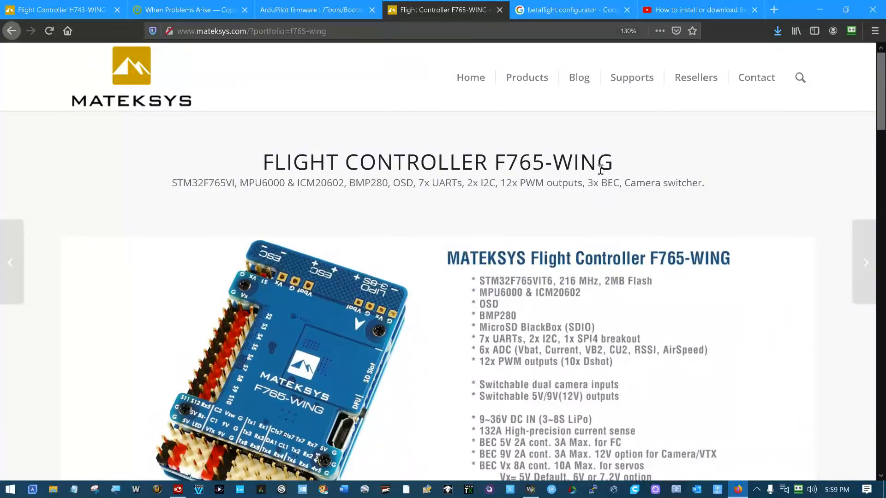
mouse_move(250, 48)
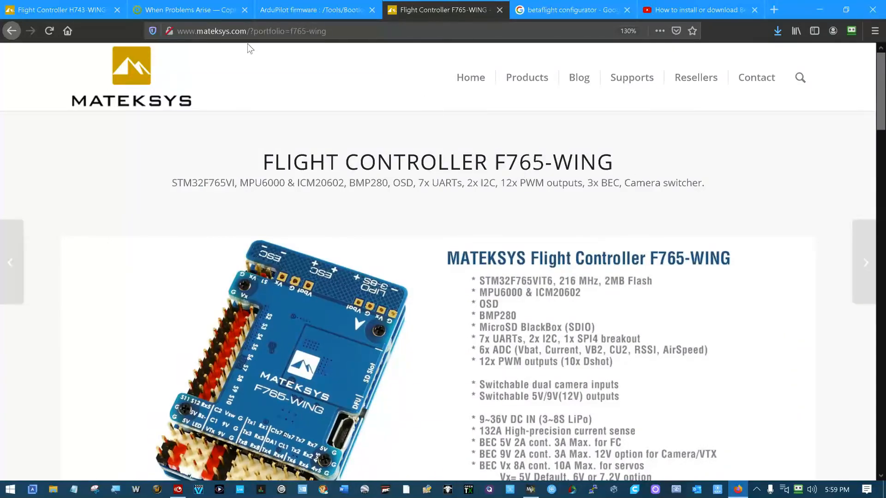
click(57, 9)
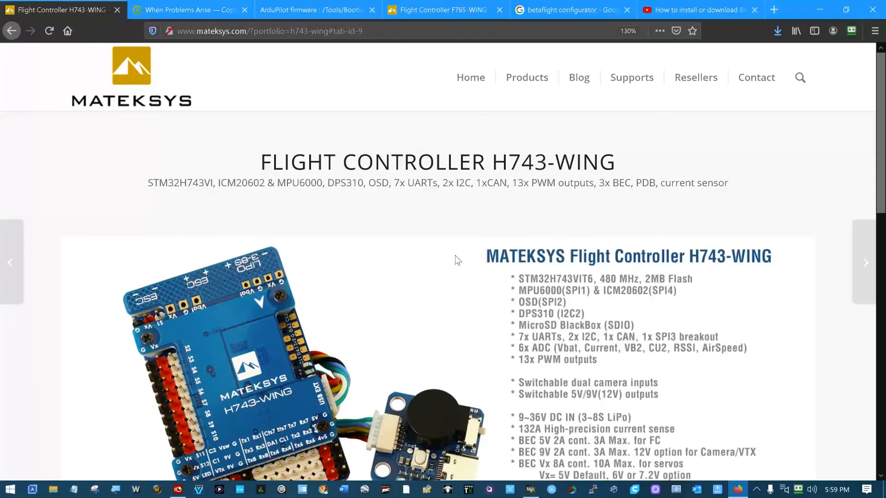
mouse_move(415, 266)
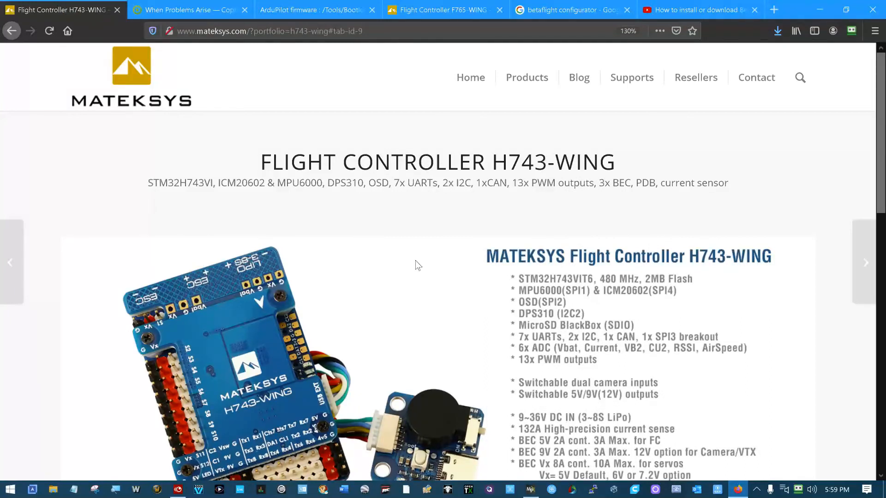